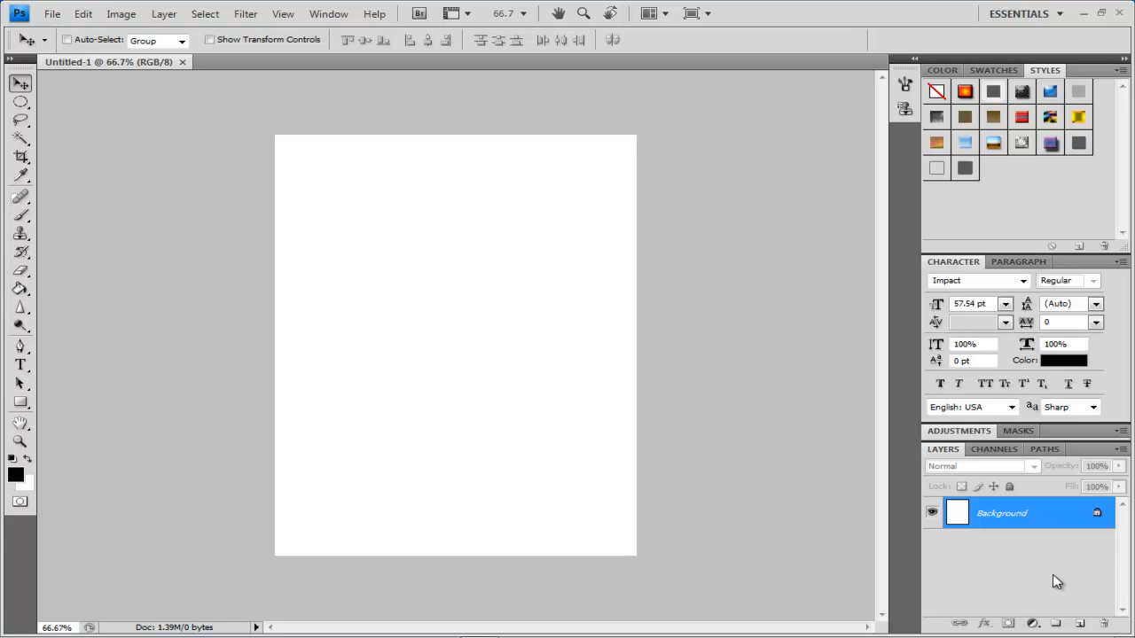
mouse_move(631, 351)
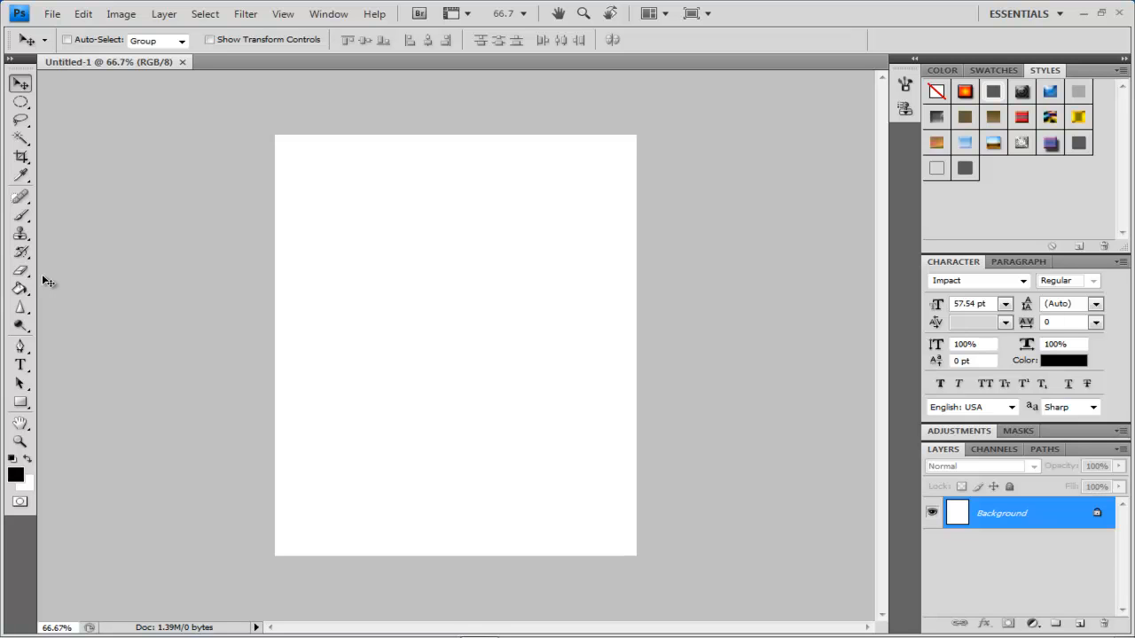
mouse_move(479, 500)
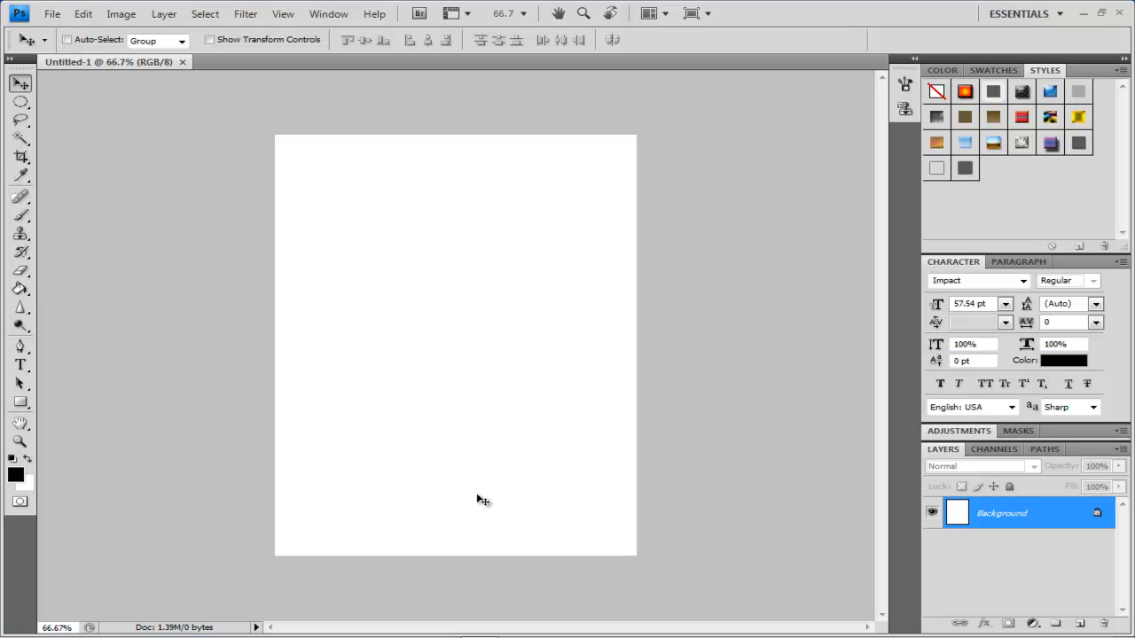
mouse_move(764, 504)
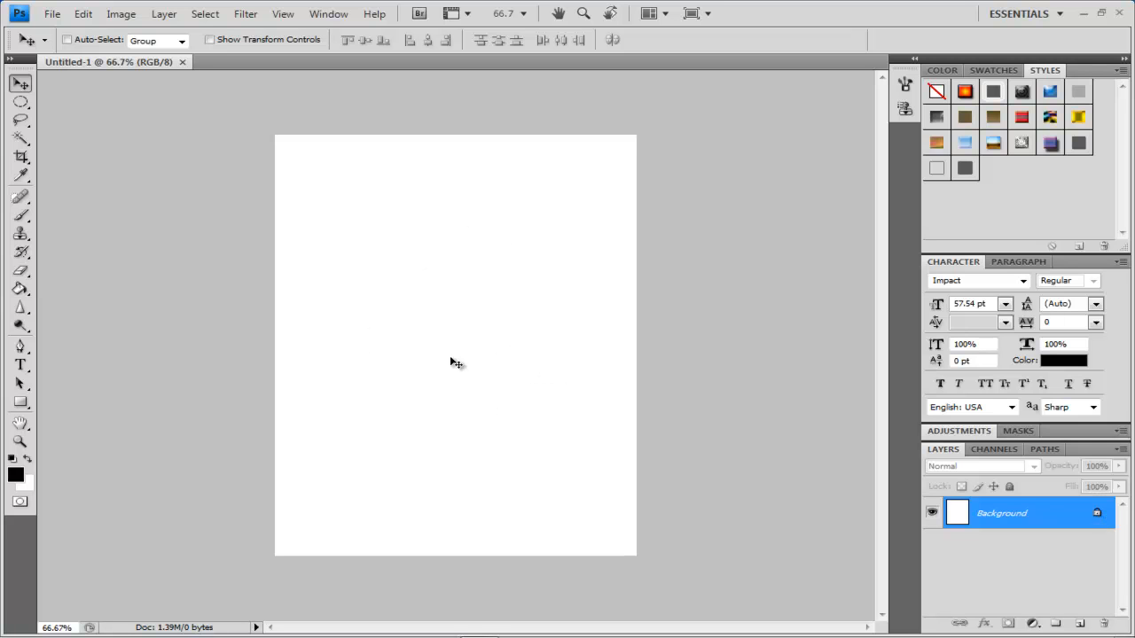
mouse_move(509, 433)
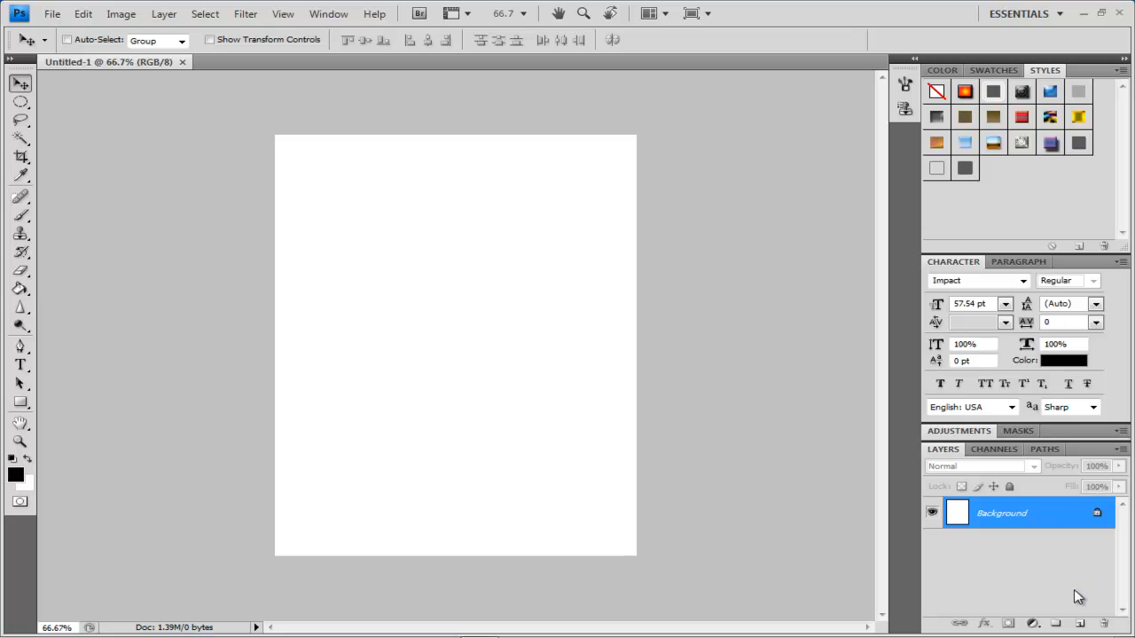
mouse_move(1076, 632)
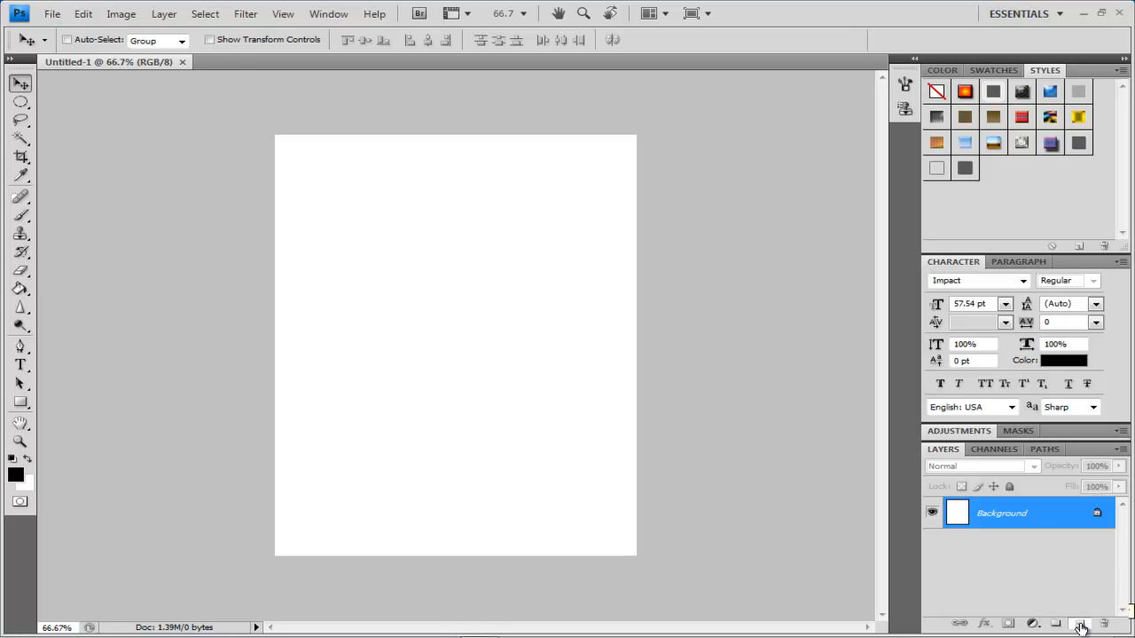
Step: Turn the white Background layer into a transparent regular Layer 1
click(1074, 631)
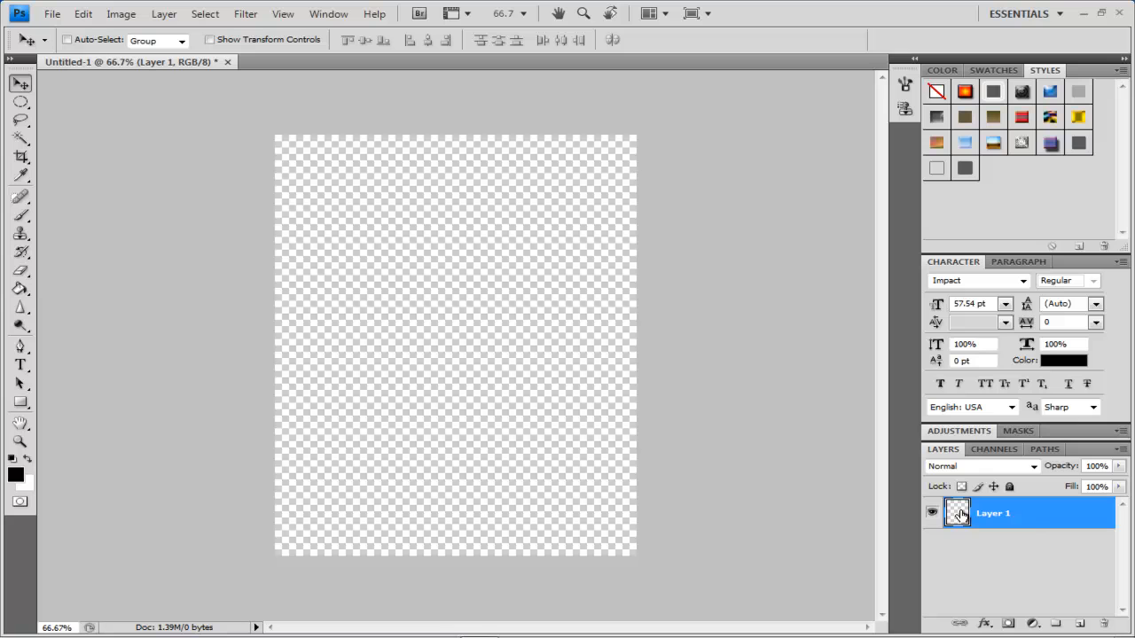
mouse_move(404, 388)
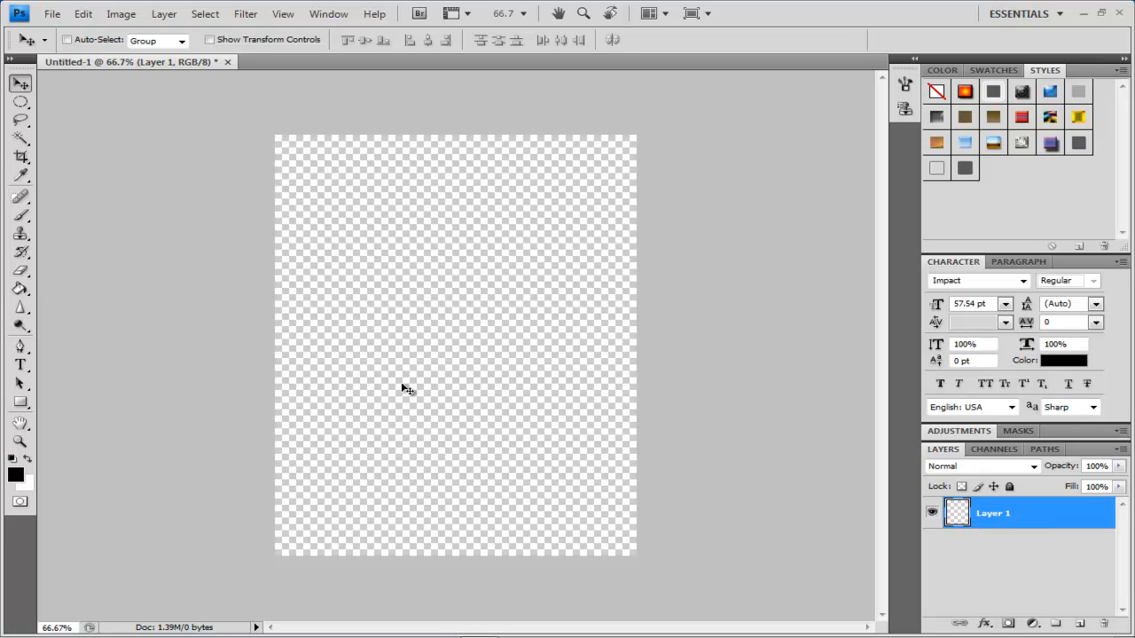
mouse_move(400, 376)
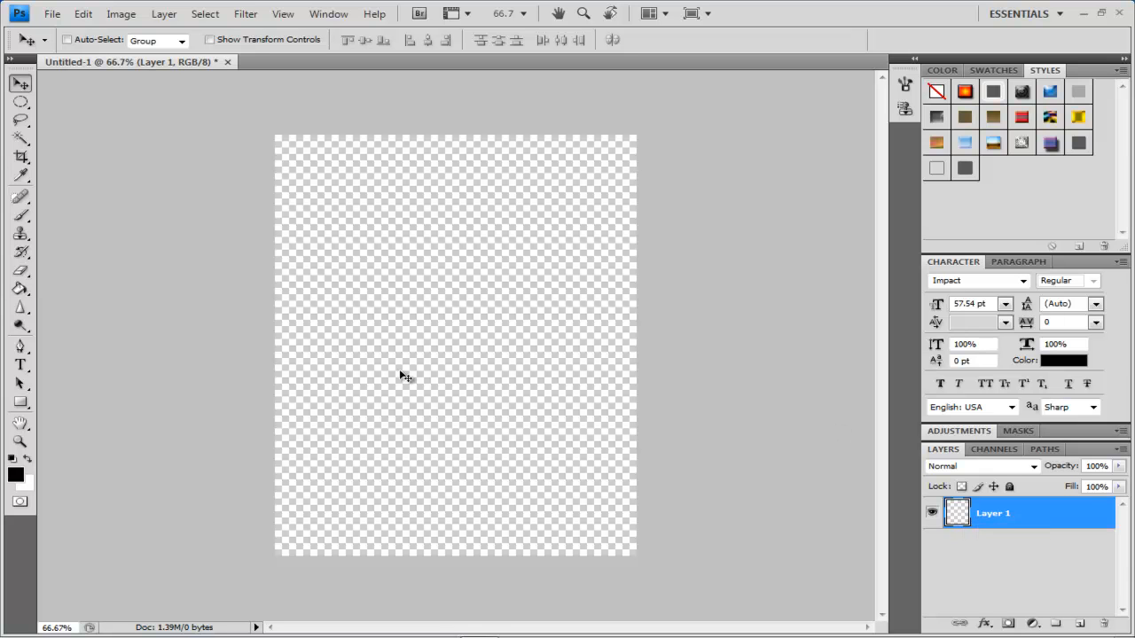
mouse_move(86, 305)
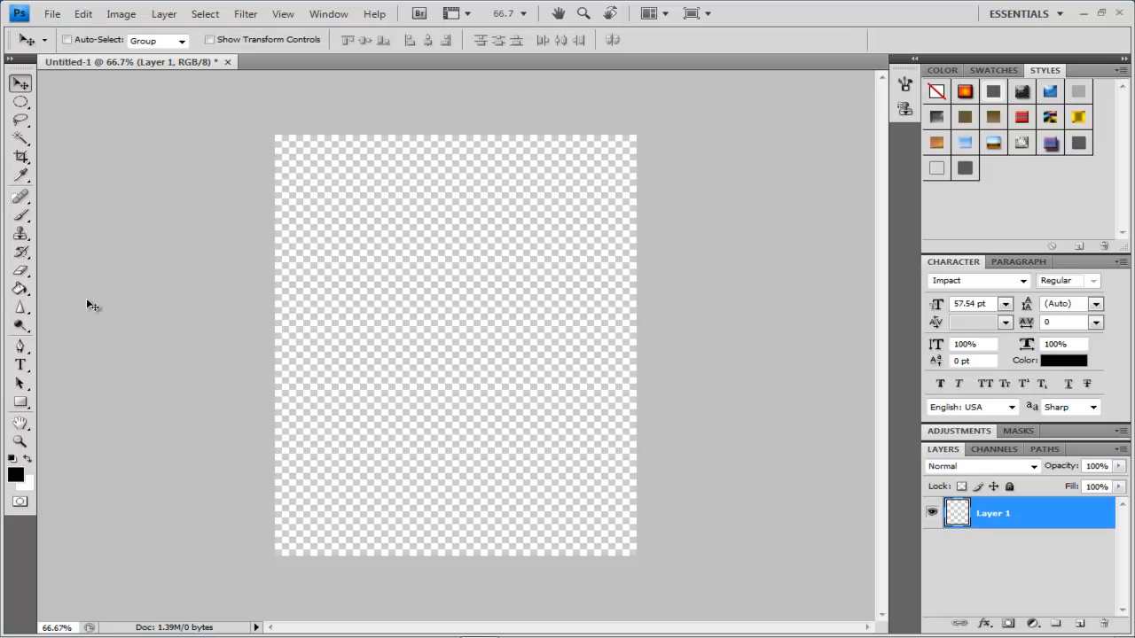
mouse_move(85, 287)
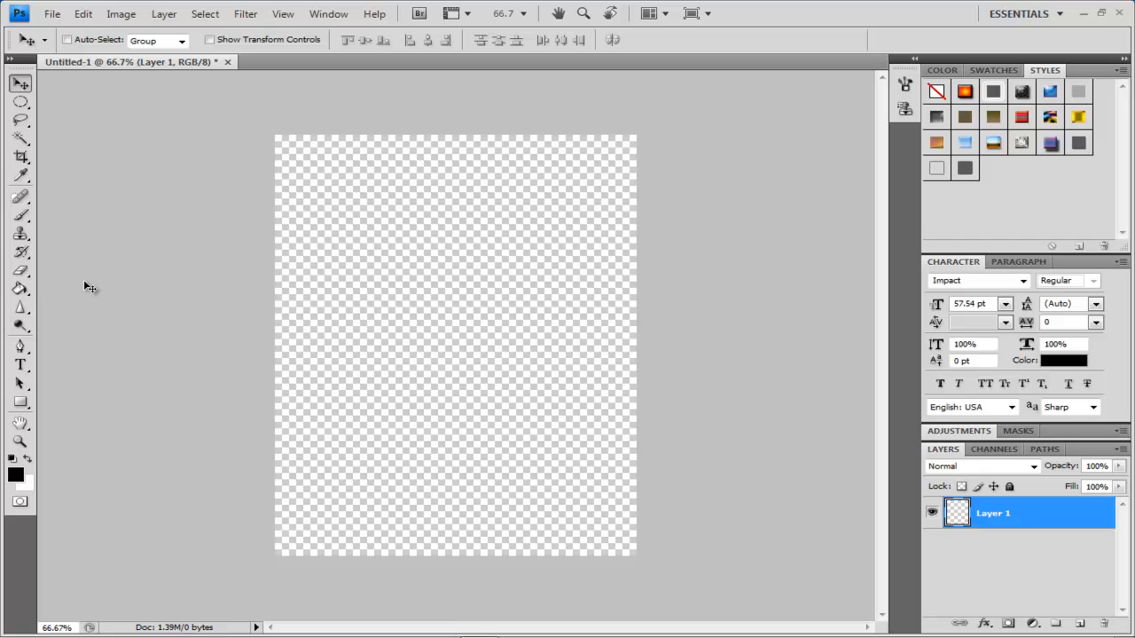
mouse_move(75, 293)
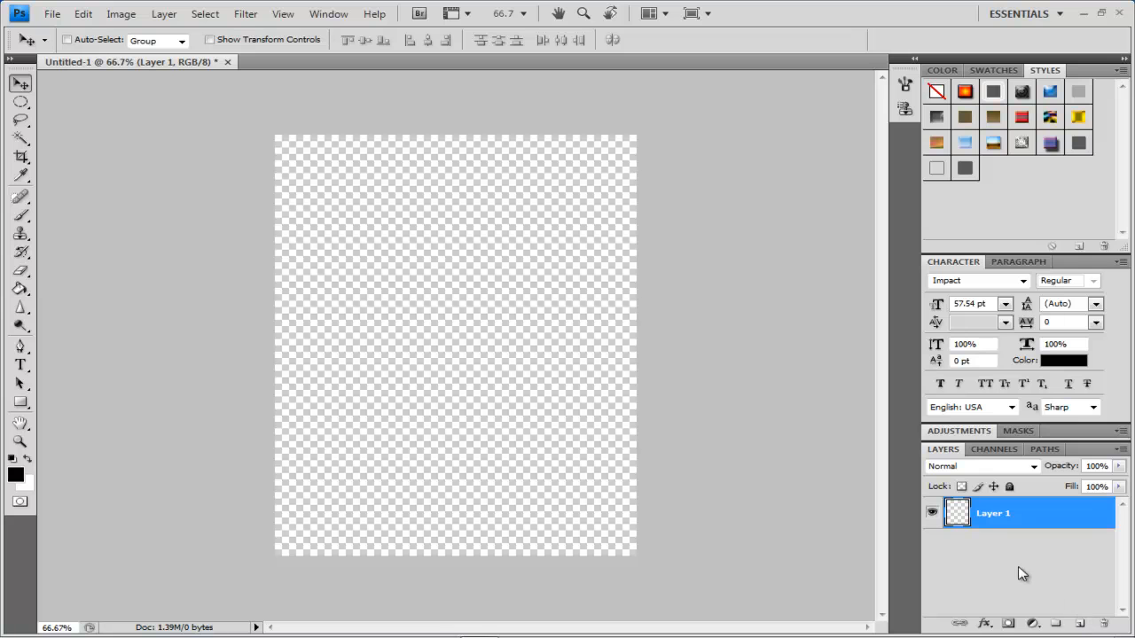
mouse_move(1007, 521)
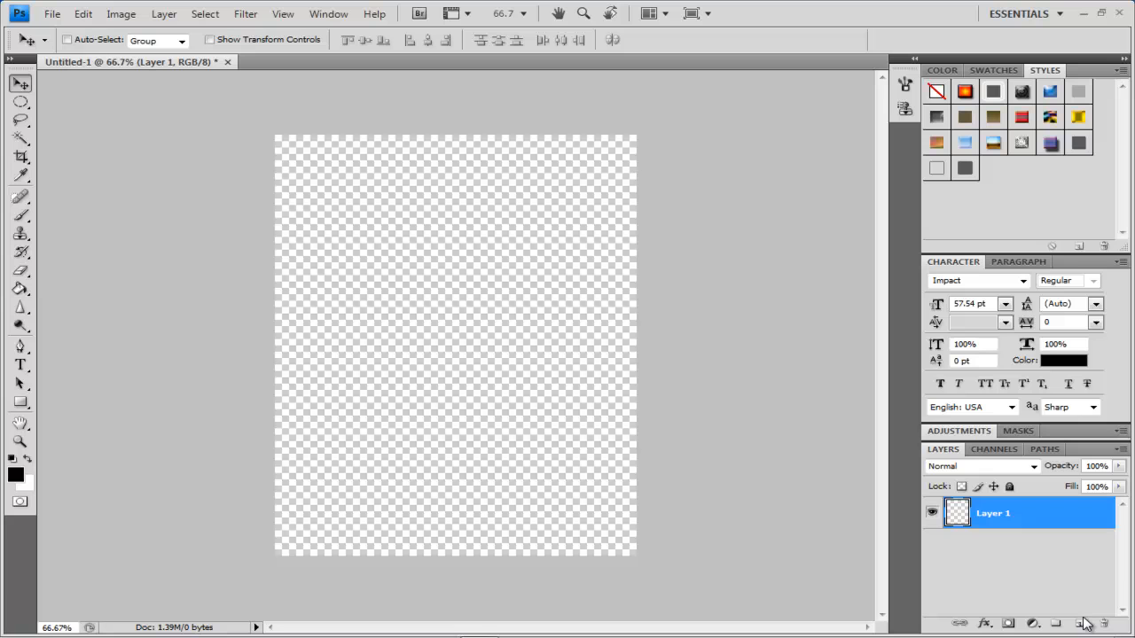
Step: Add empty Layer 2 and Layer 3 above Layer 1, then make Layer 1 active
click(1078, 633)
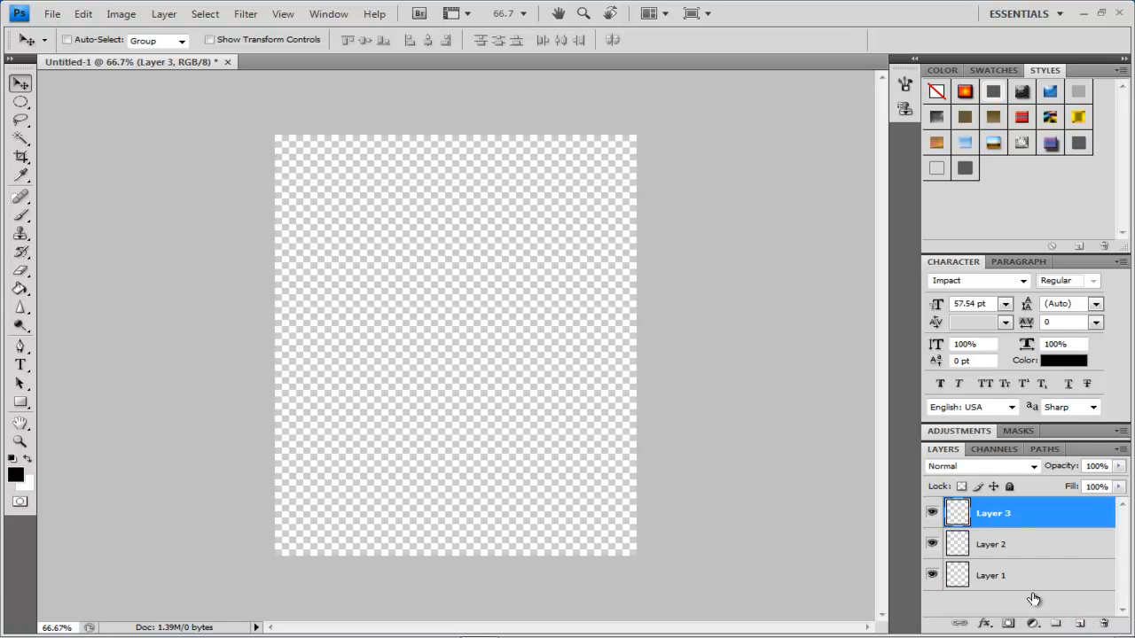
click(989, 556)
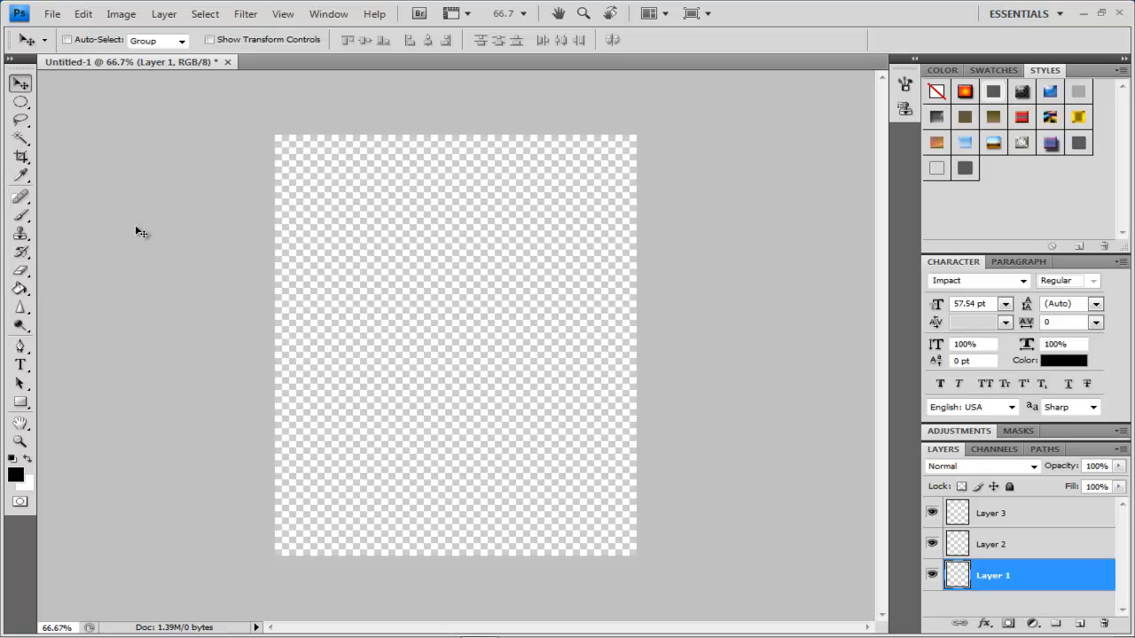
mouse_move(74, 124)
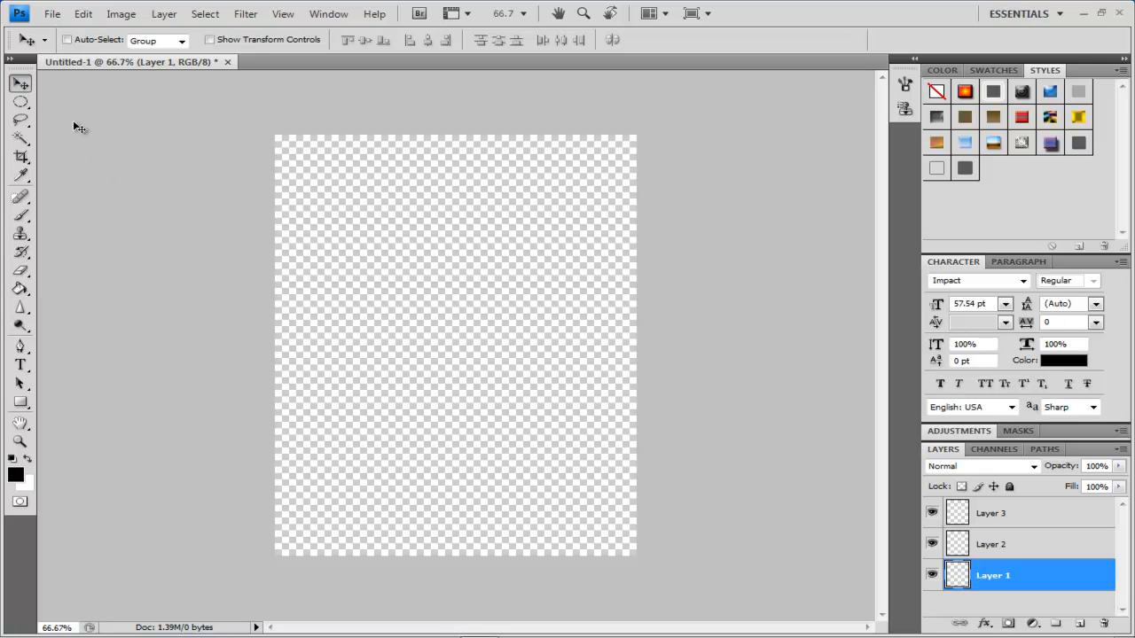
mouse_move(305, 220)
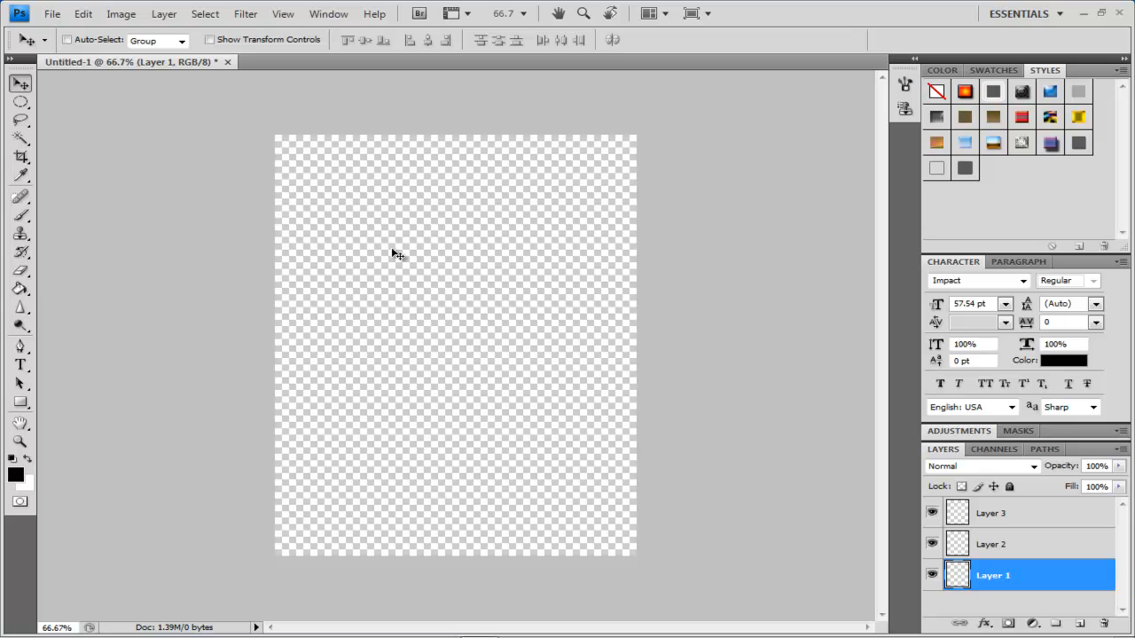
mouse_move(415, 248)
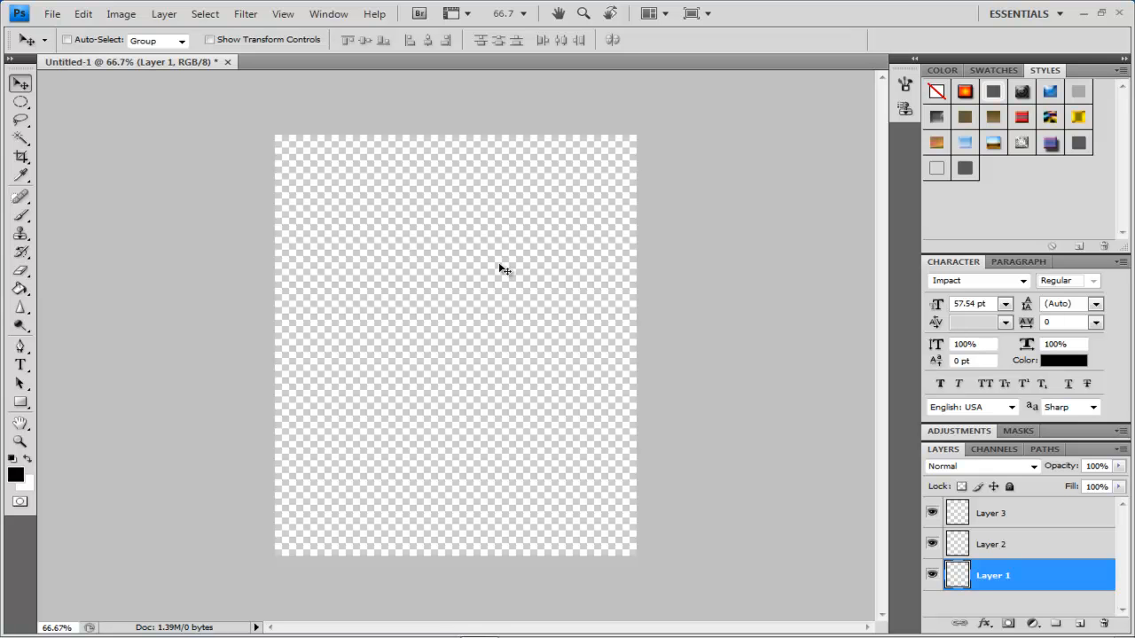
mouse_move(436, 216)
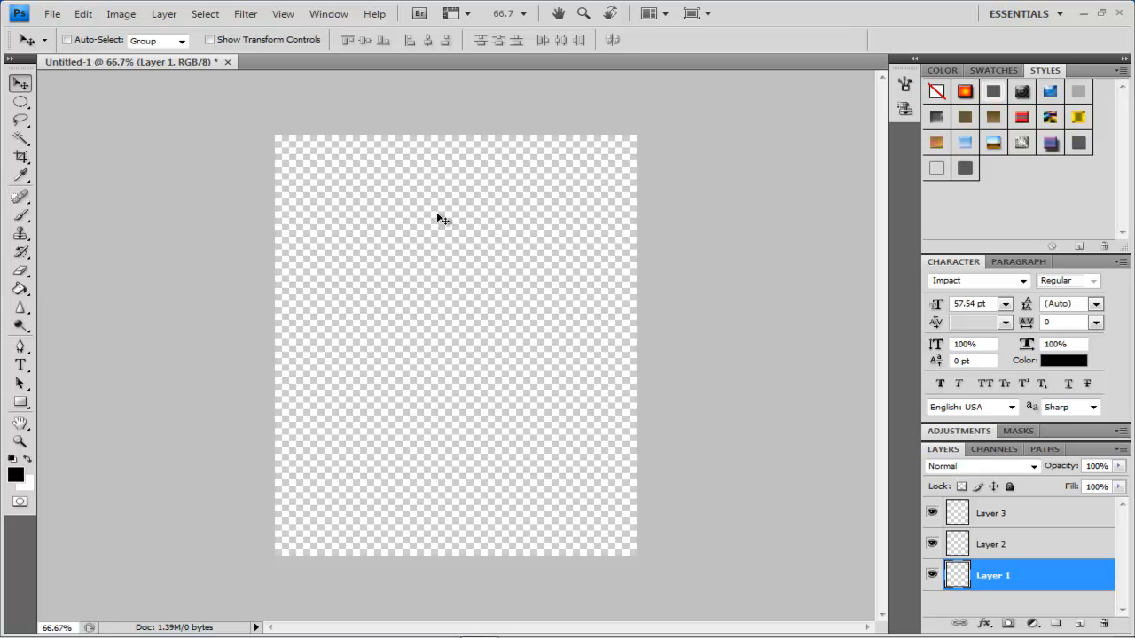
mouse_move(269, 186)
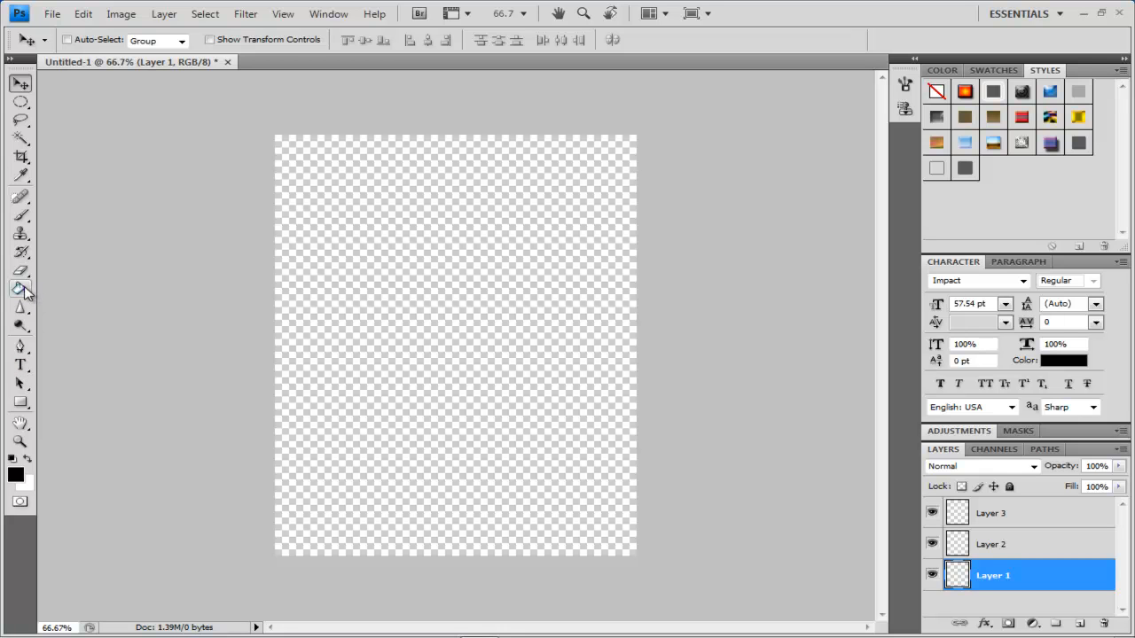
Step: Choose the Paint Bucket, try colours in the picker and keep white (ffffff) as foreground
click(21, 287)
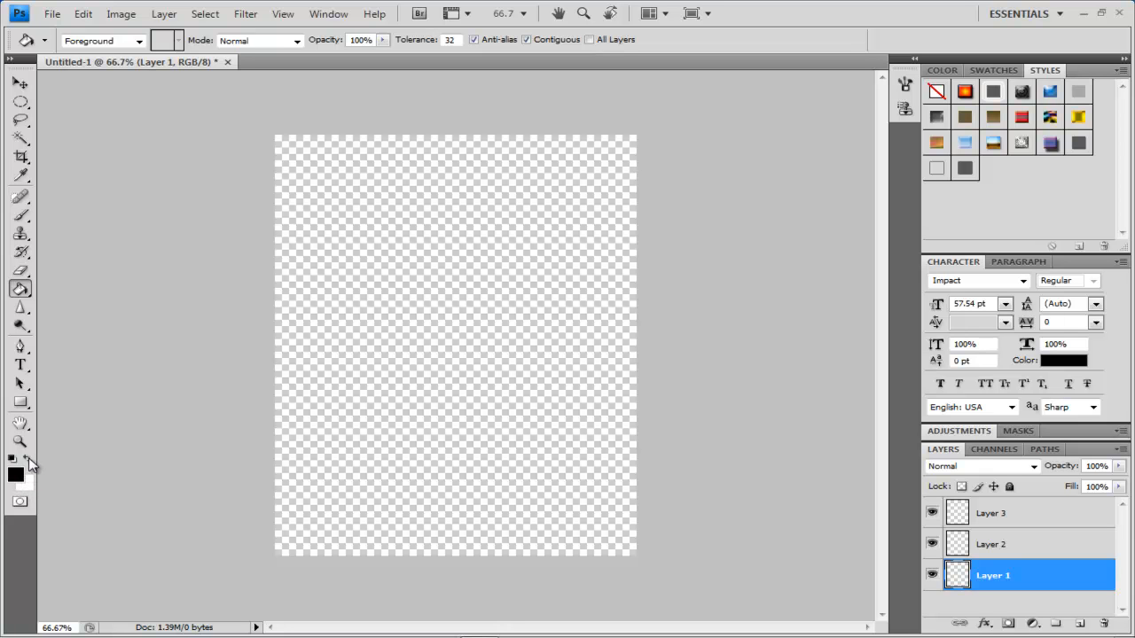
mouse_move(32, 460)
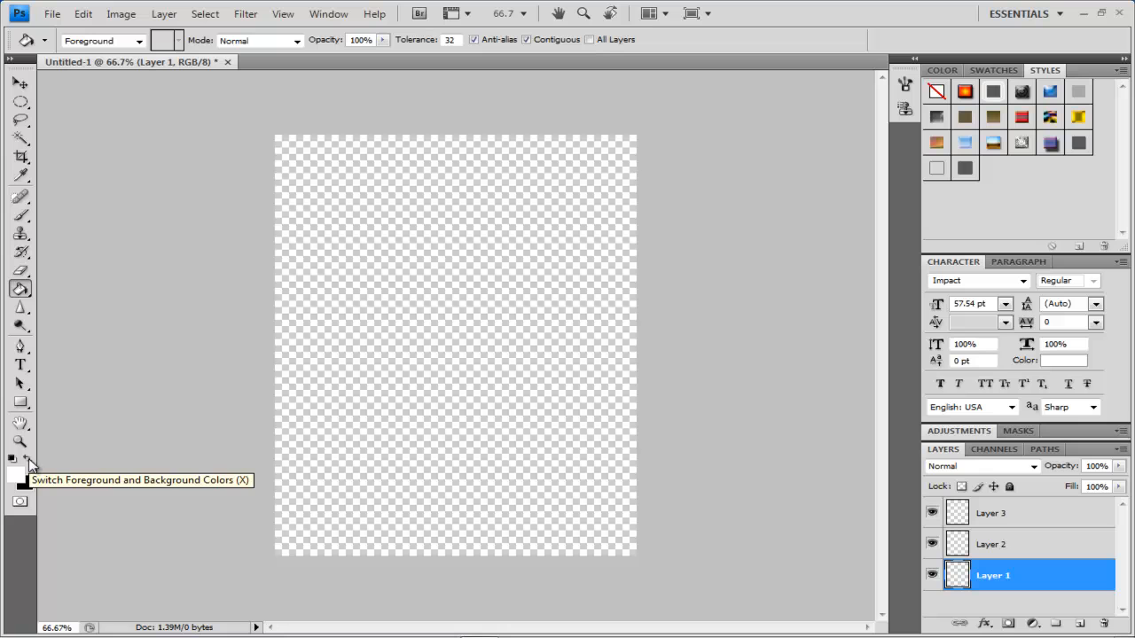
click(30, 461)
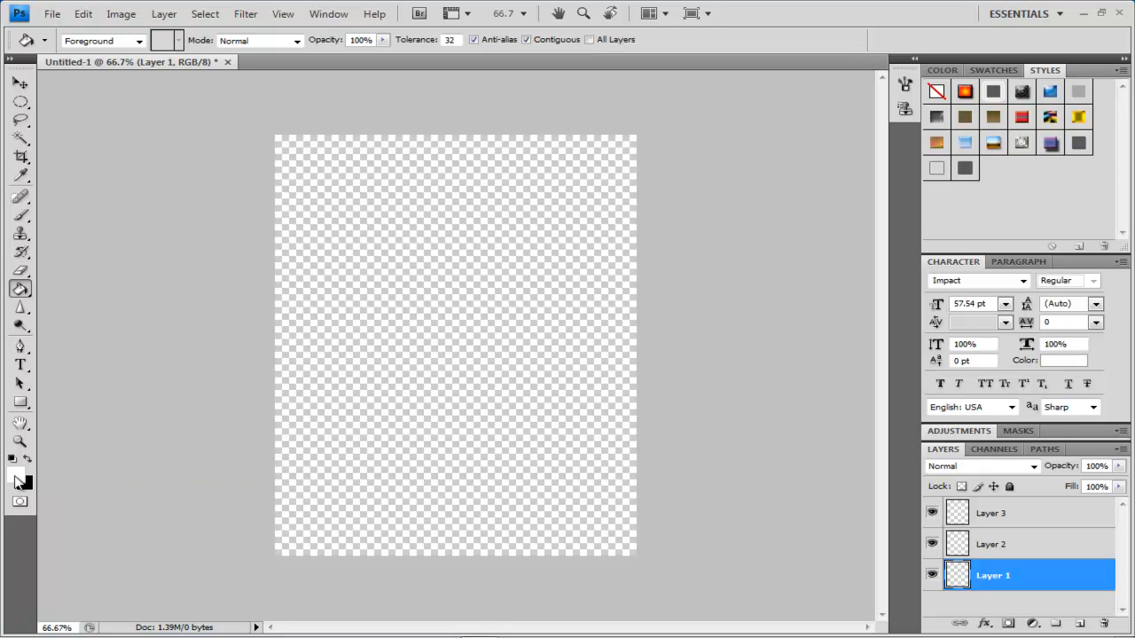
click(14, 478)
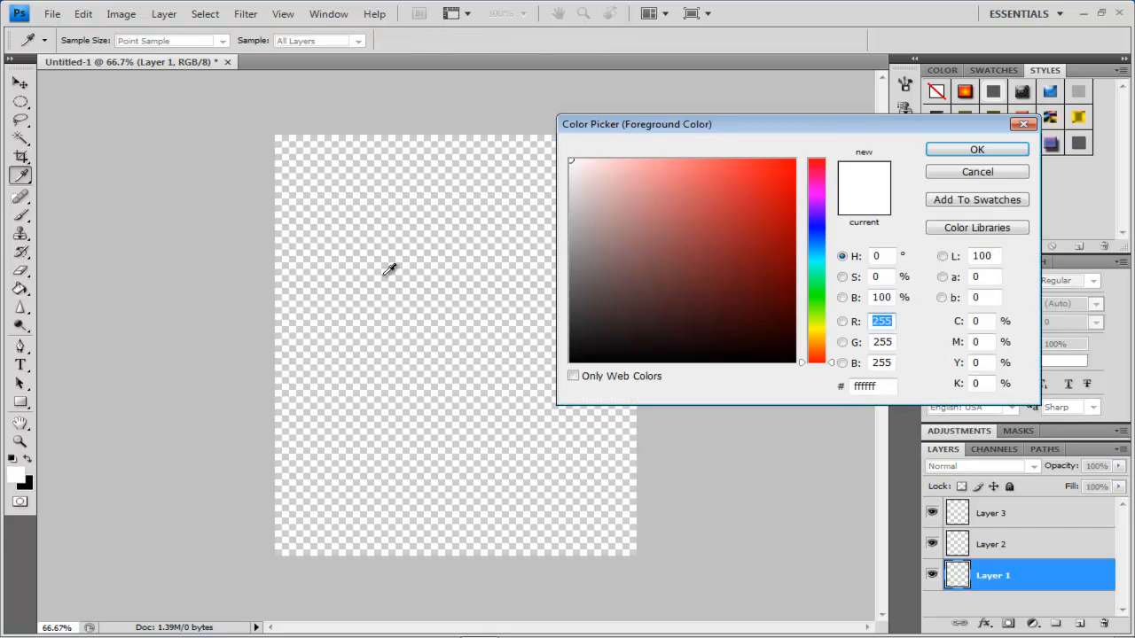
click(775, 225)
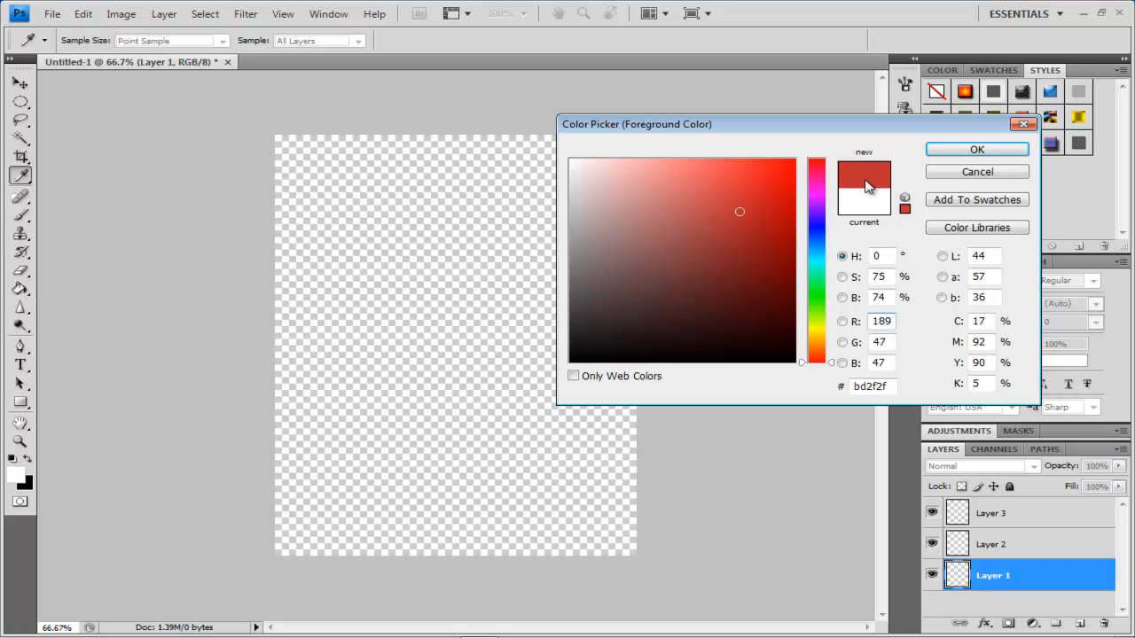
mouse_move(830, 231)
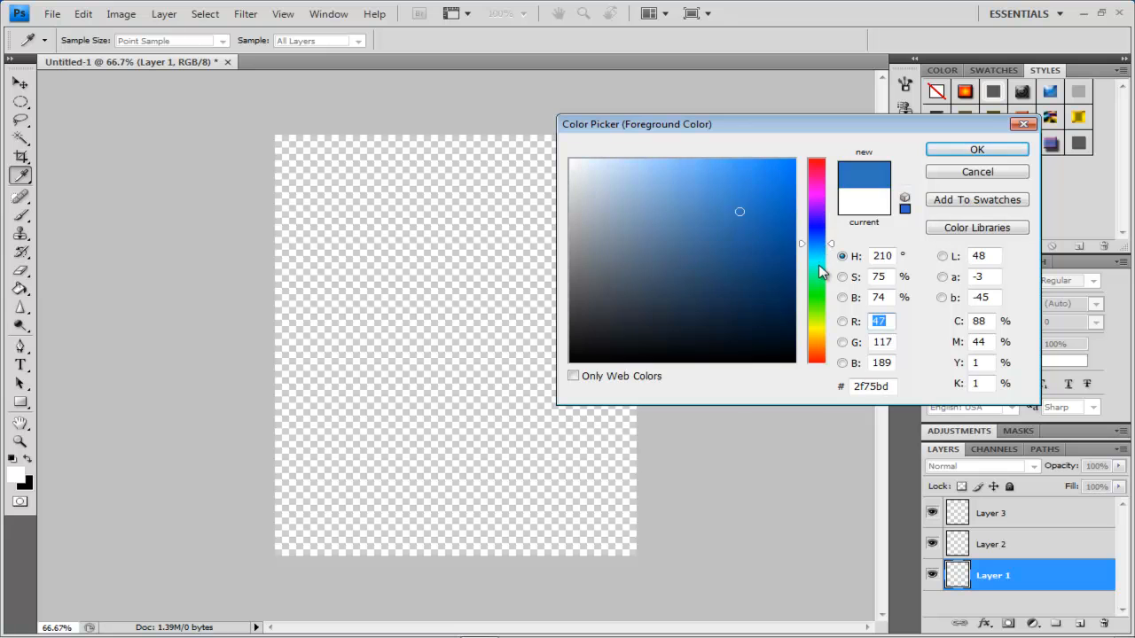
drag(815, 248, 816, 310)
text(255)
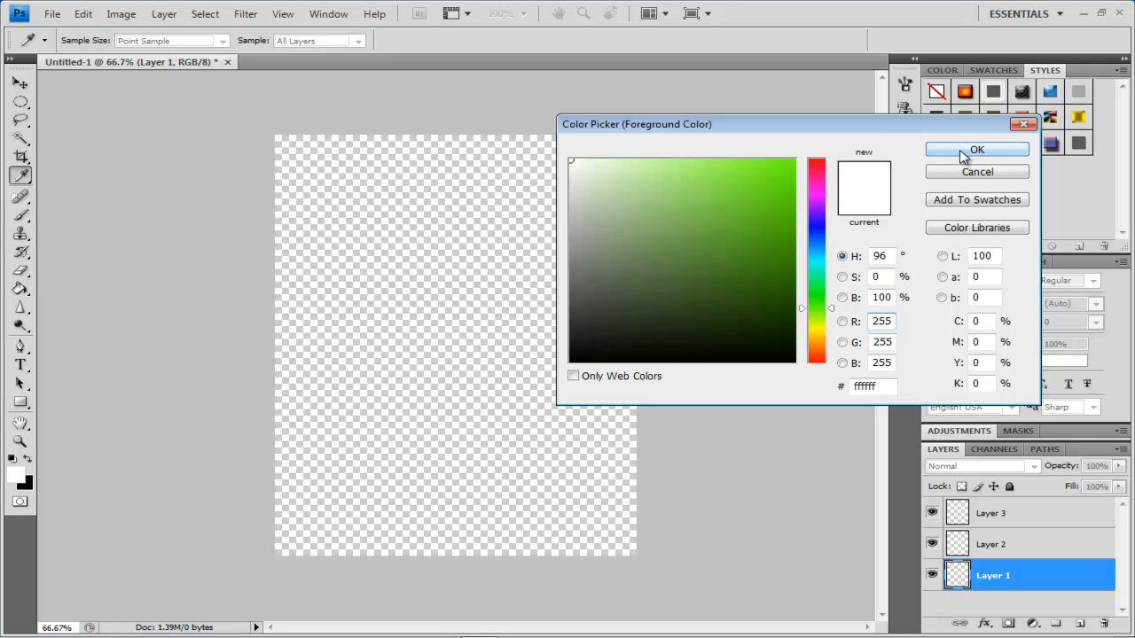
click(977, 149)
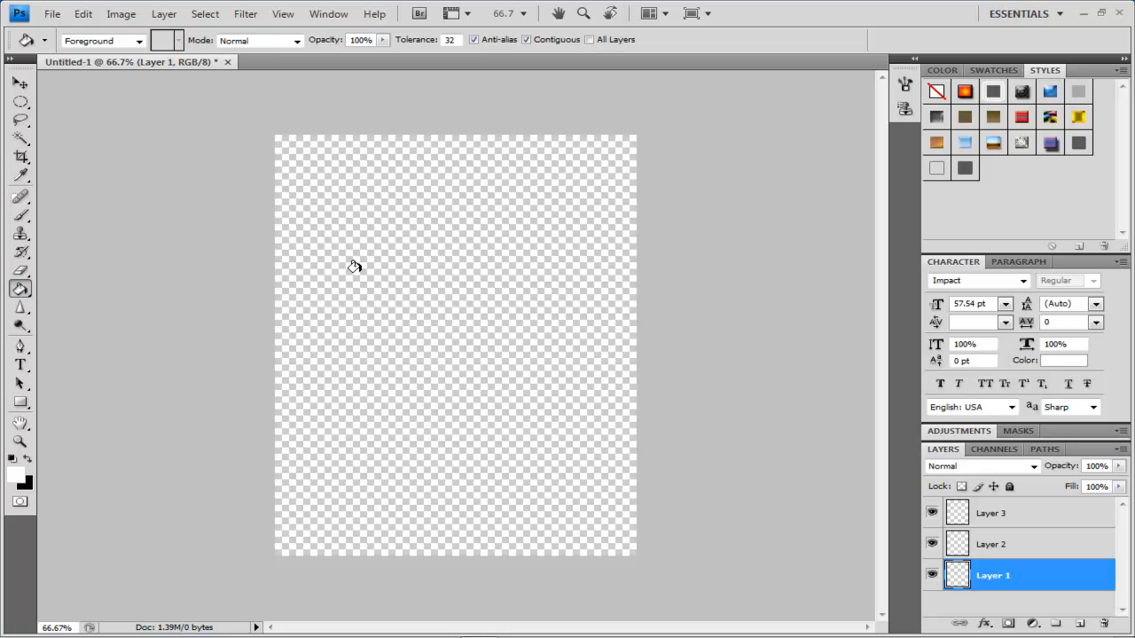
Step: Delete Layer 1, fill Layer 2 with solid black and add an empty Layer 4 above it
click(369, 276)
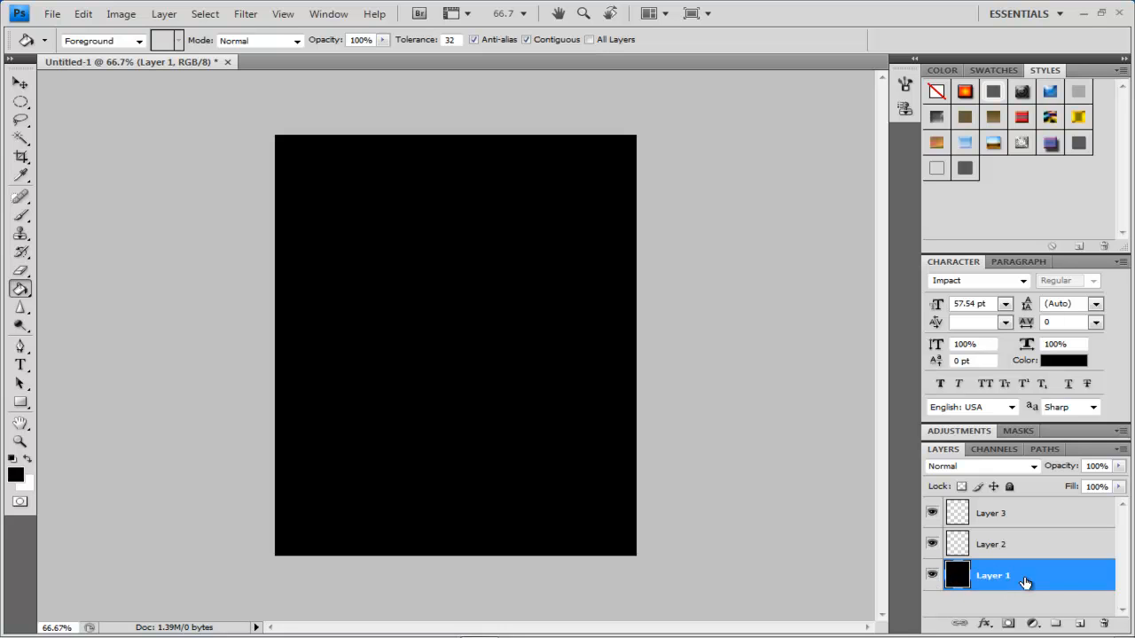
click(1100, 631)
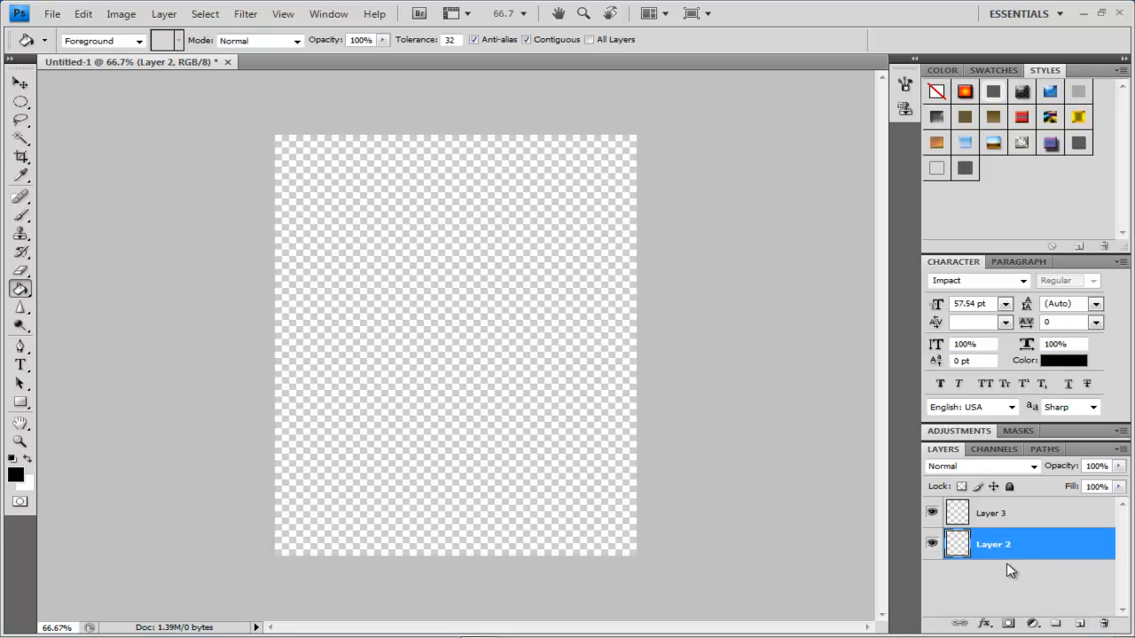
click(1076, 626)
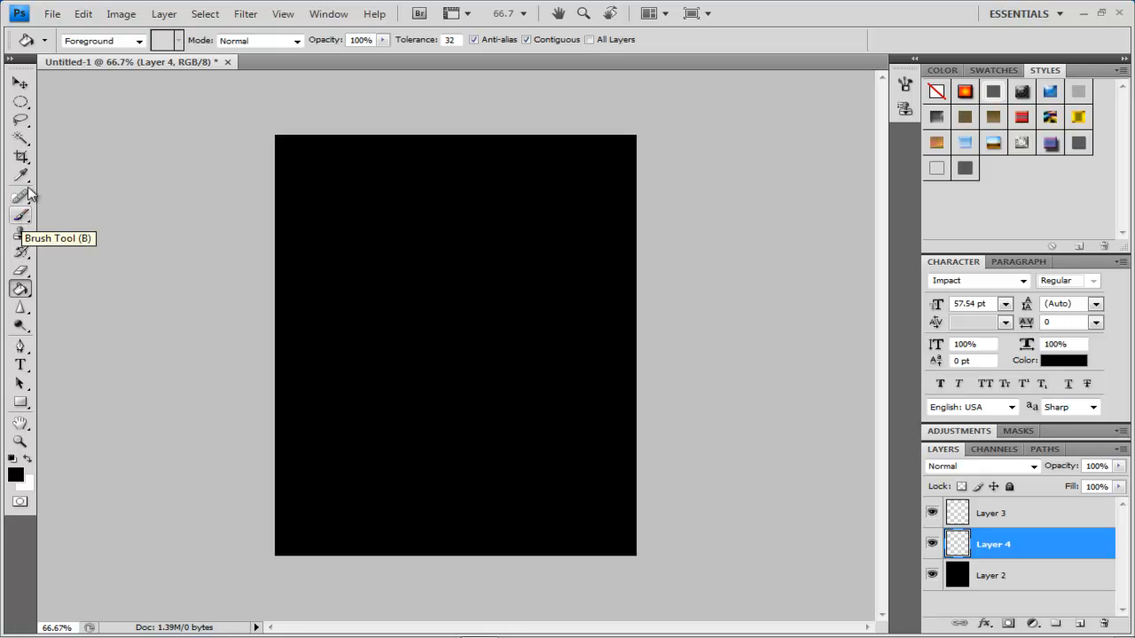
mouse_move(20, 108)
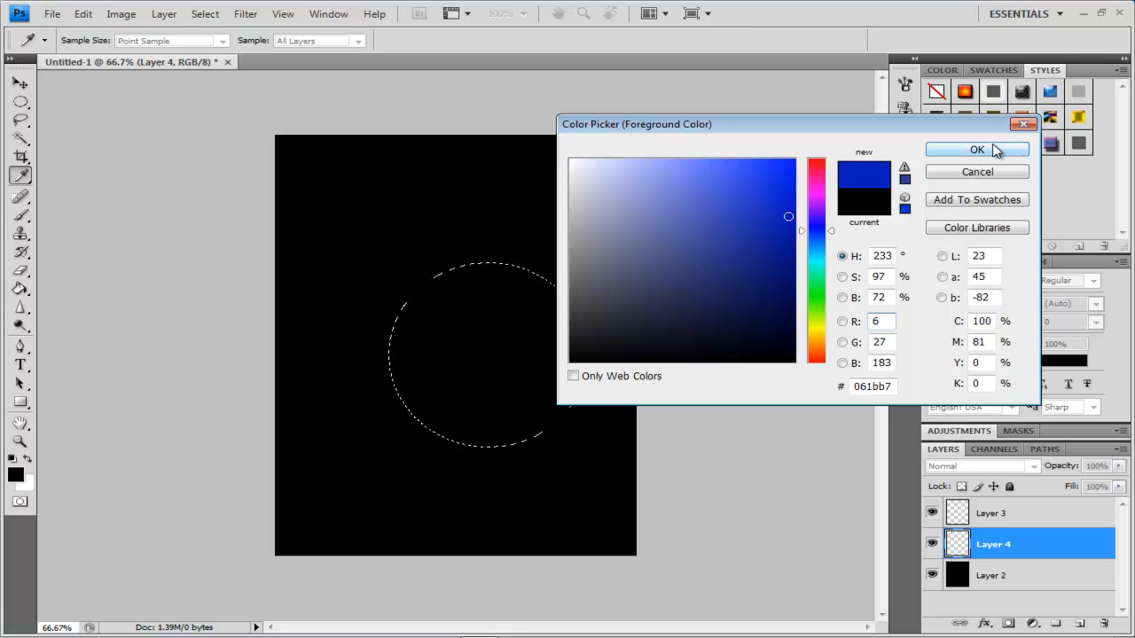
Step: Confirm blue as the foreground colour for filling the circular selection on Layer 4
click(977, 149)
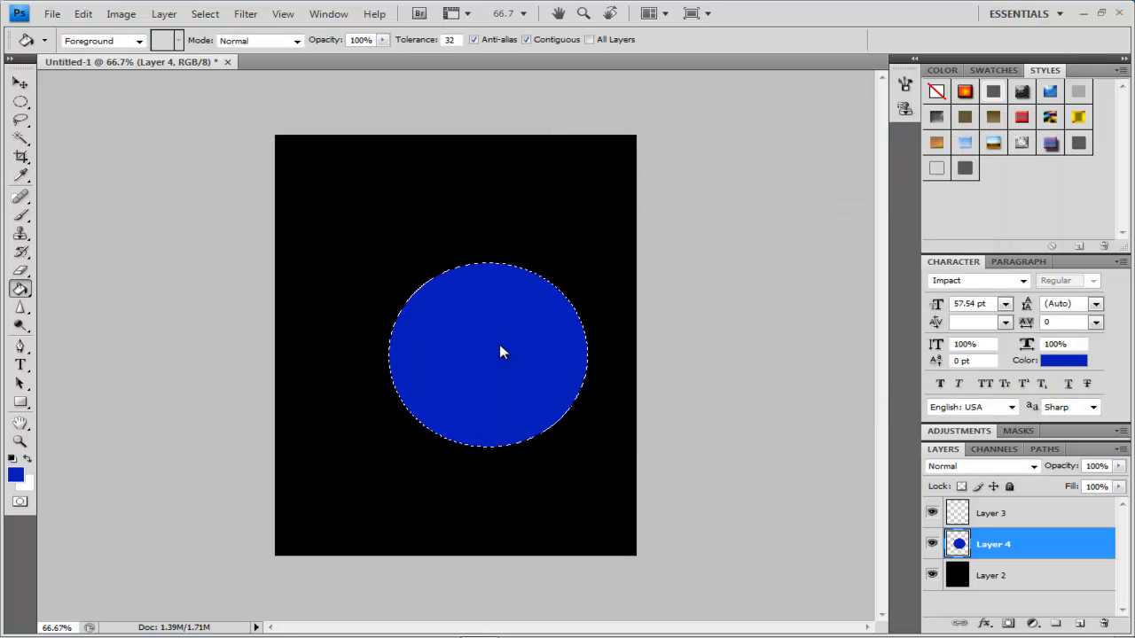
mouse_move(417, 362)
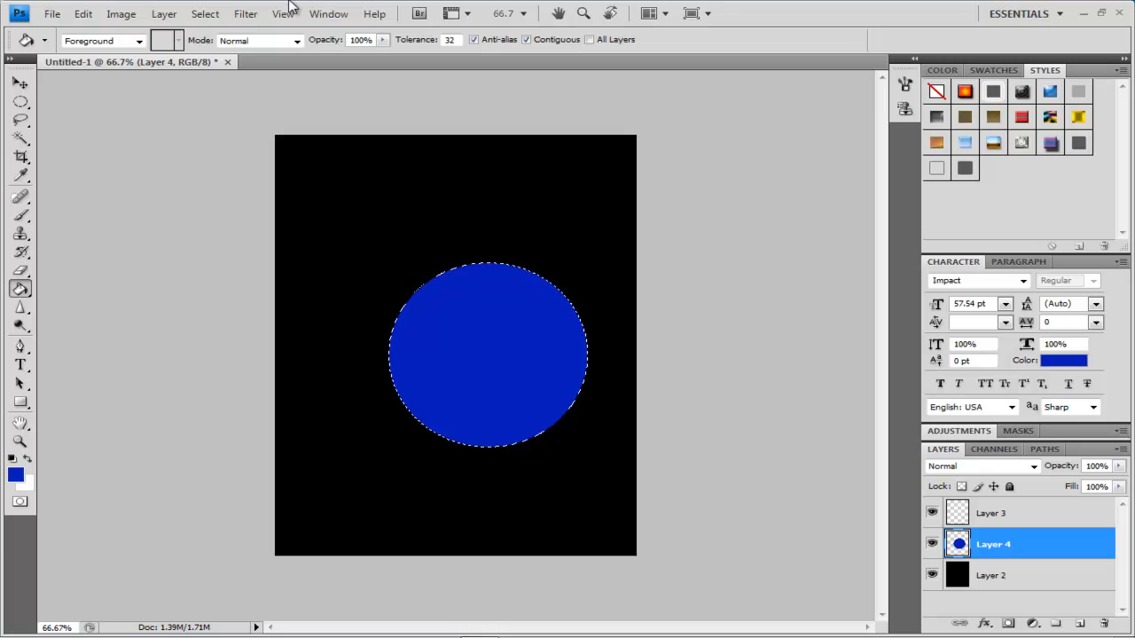
Step: Deselect the circular marquee around the blue circle via Select > Deselect
click(206, 14)
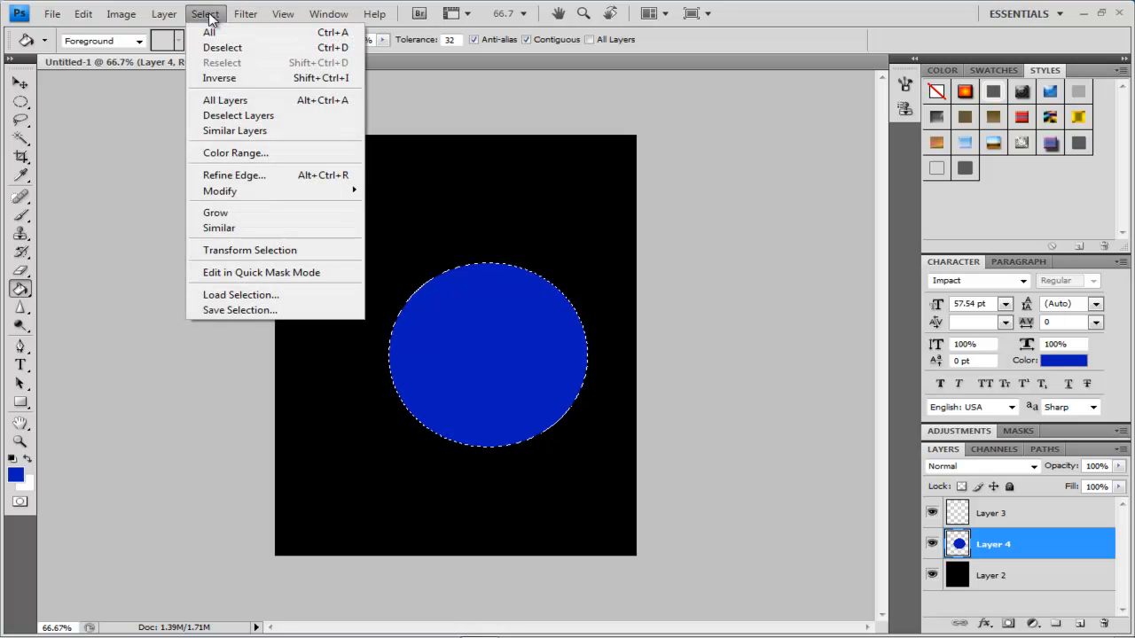
mouse_move(223, 47)
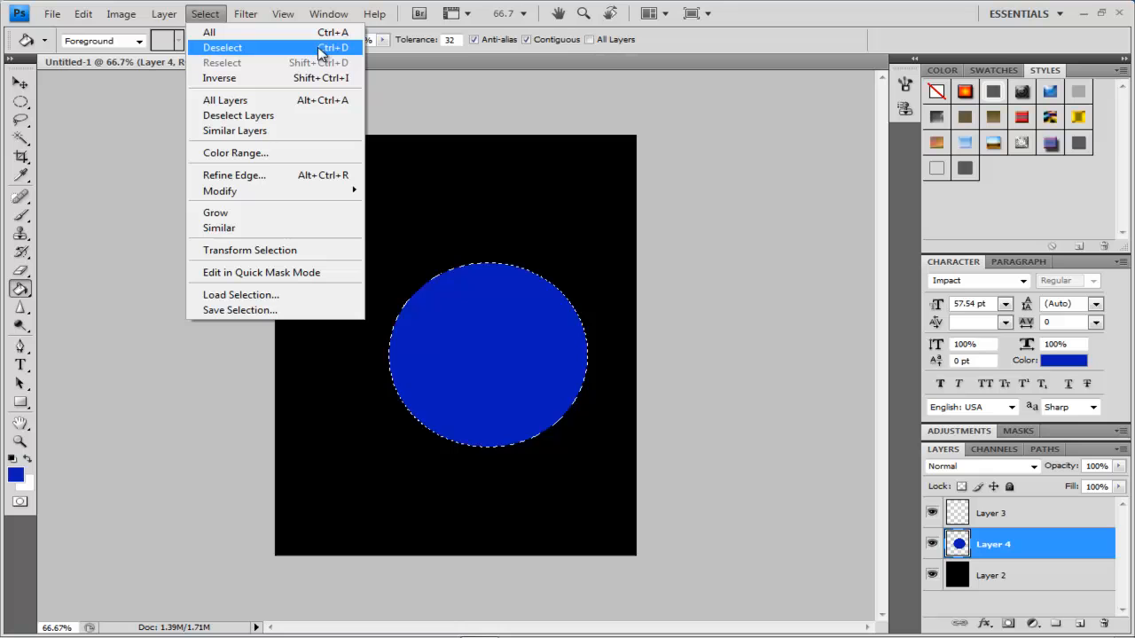
mouse_move(288, 53)
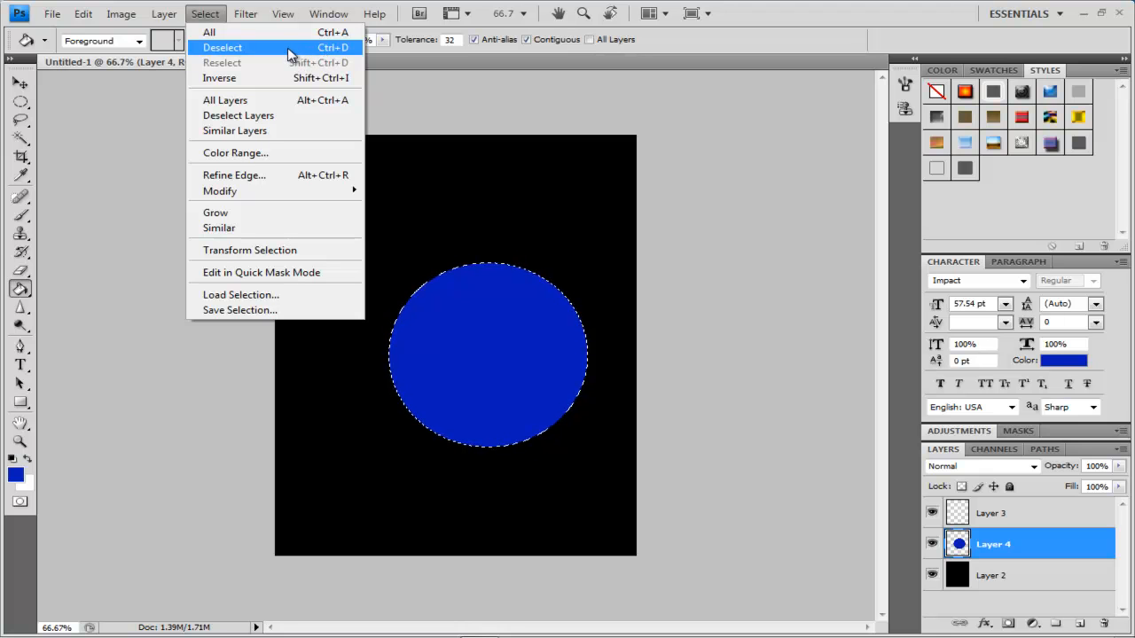
click(221, 46)
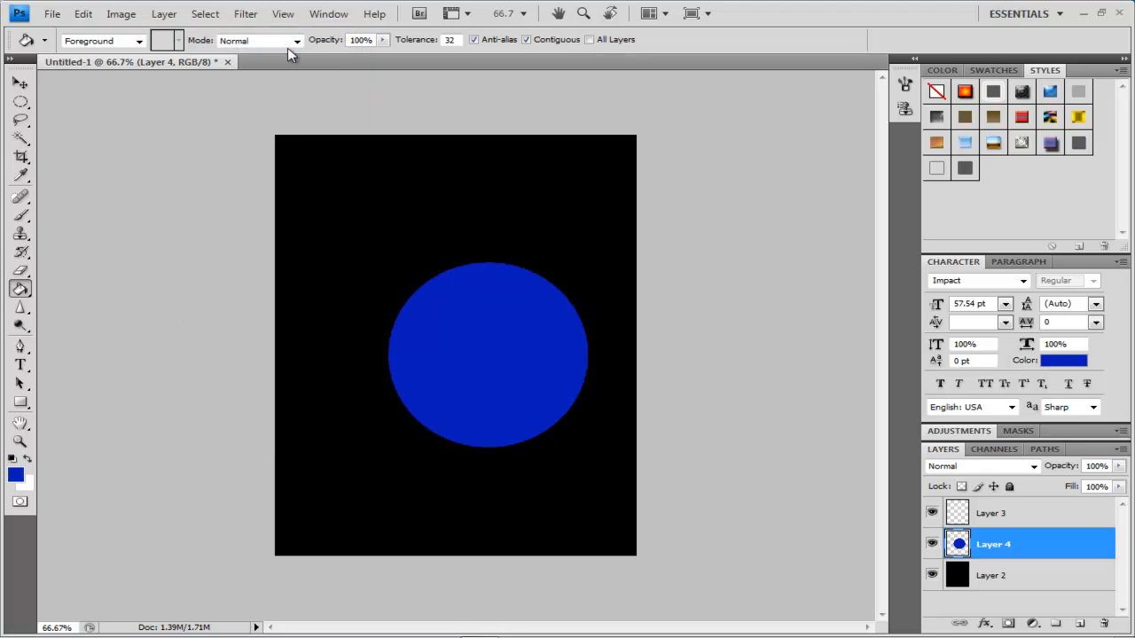
mouse_move(663, 432)
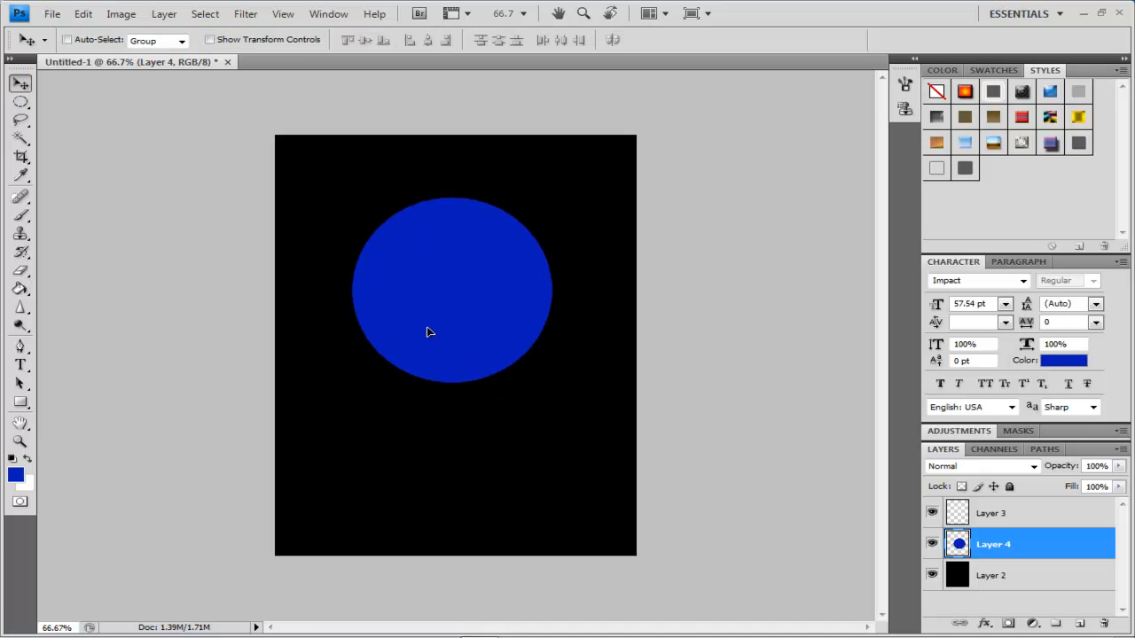
Step: Drag the blue circle on Layer 4 down toward the bottom of the black canvas
drag(429, 331, 443, 386)
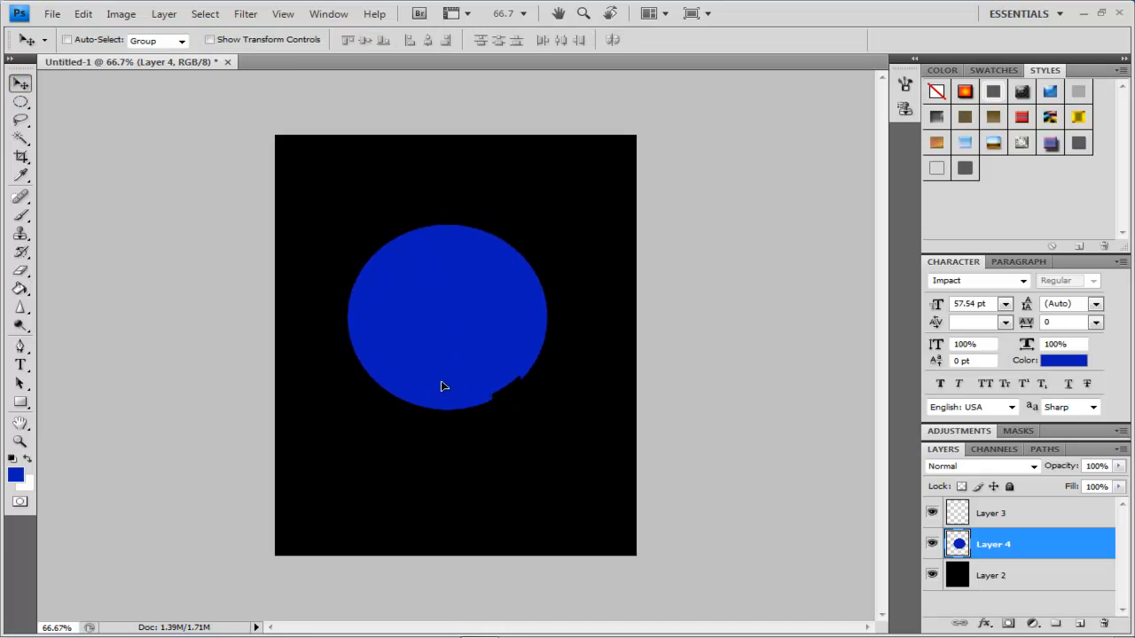
drag(443, 386, 452, 422)
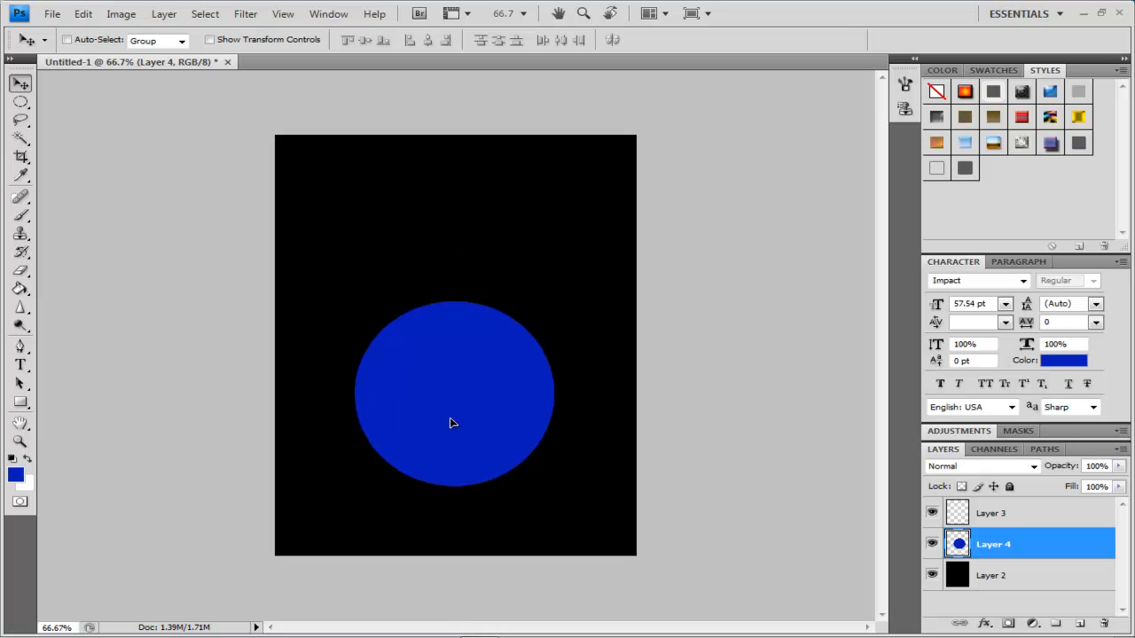
drag(452, 422, 454, 440)
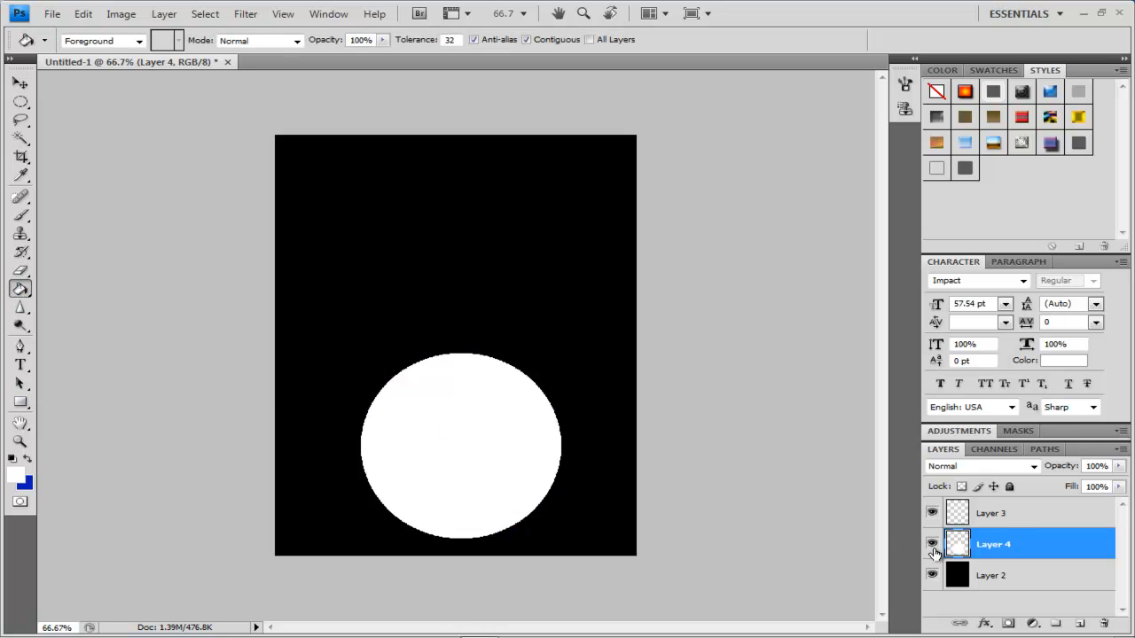
Step: Make Layer 3 the active layer after the circle is filled white
click(1001, 514)
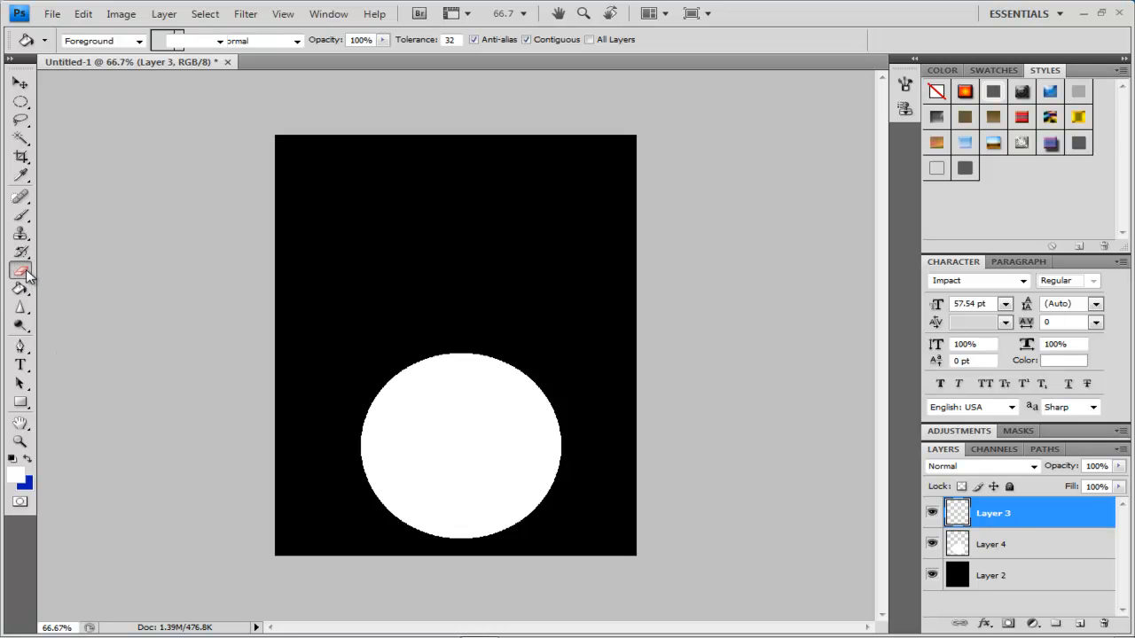
click(22, 268)
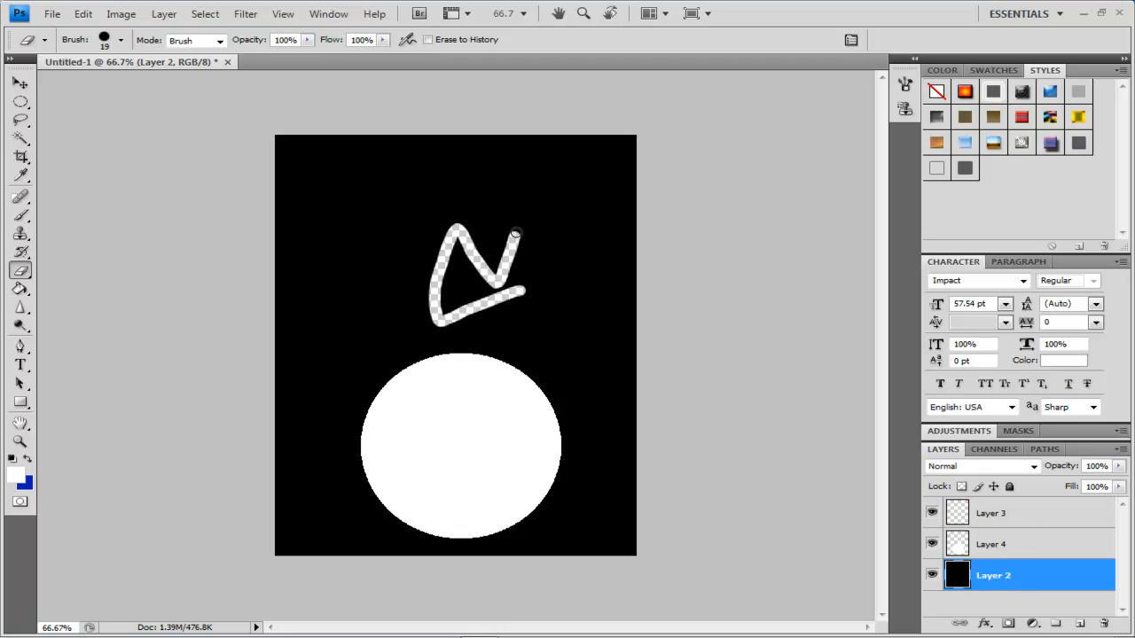
drag(511, 234, 564, 298)
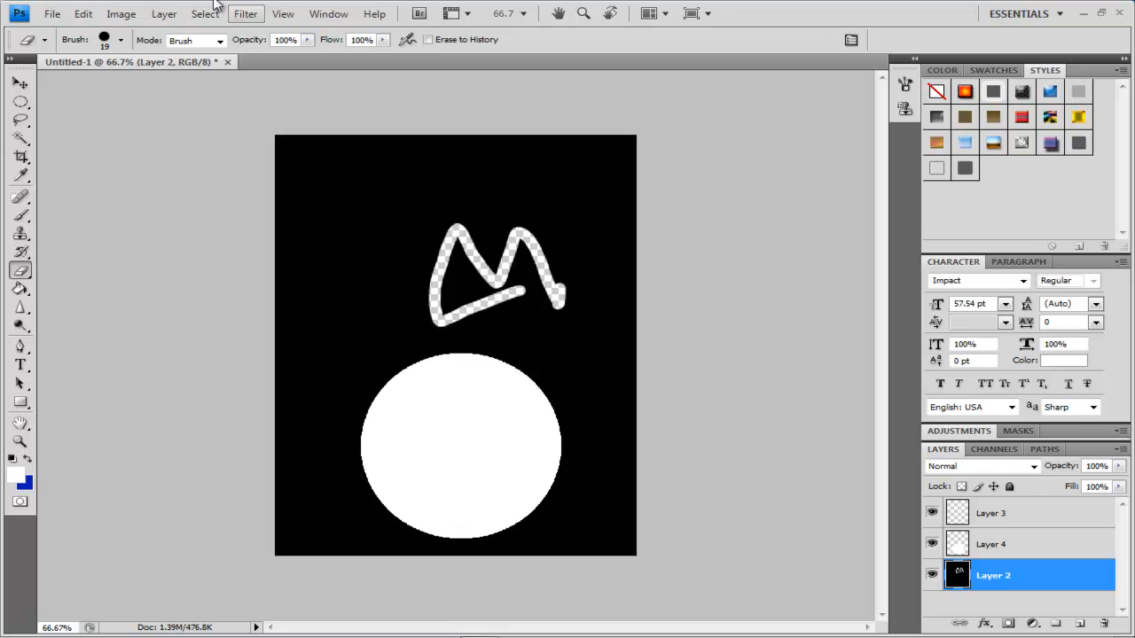
click(82, 14)
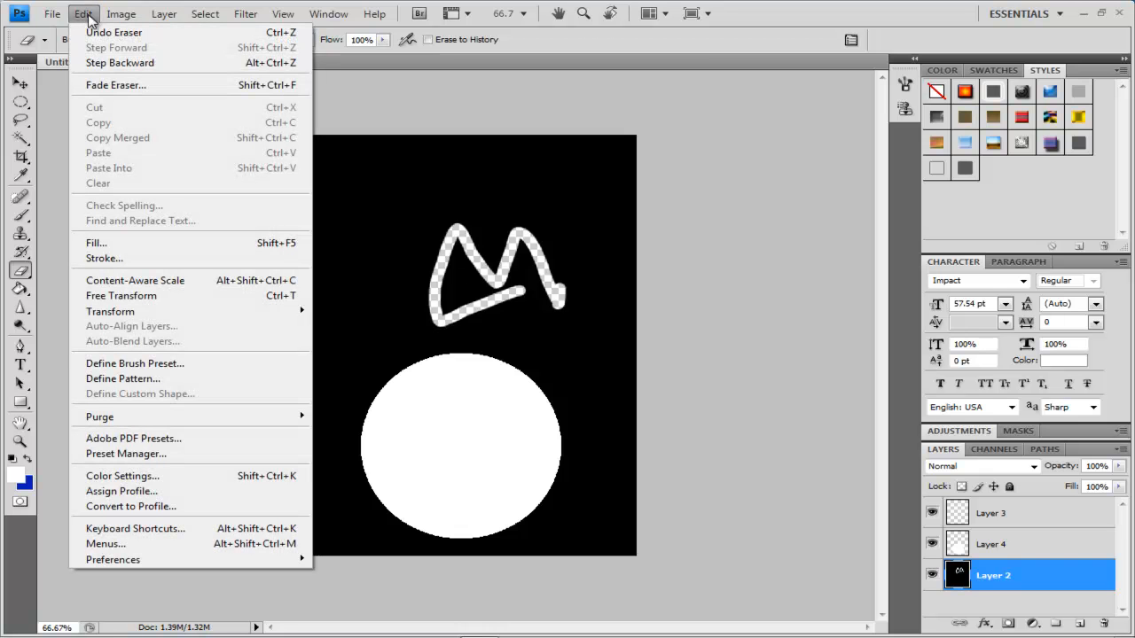
mouse_move(108, 31)
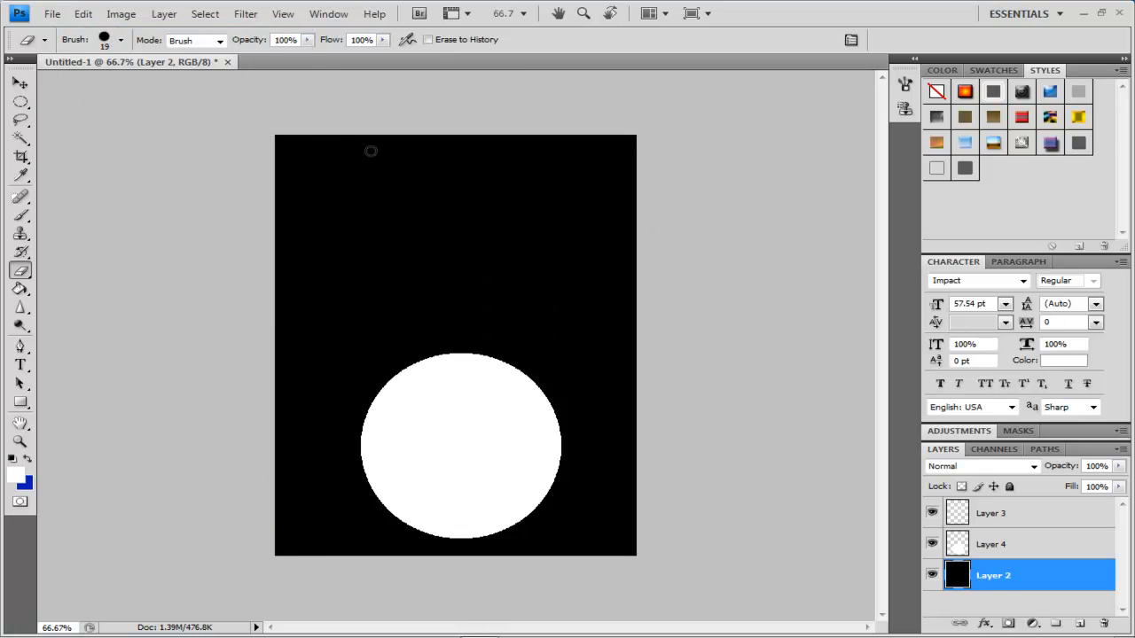
mouse_move(206, 174)
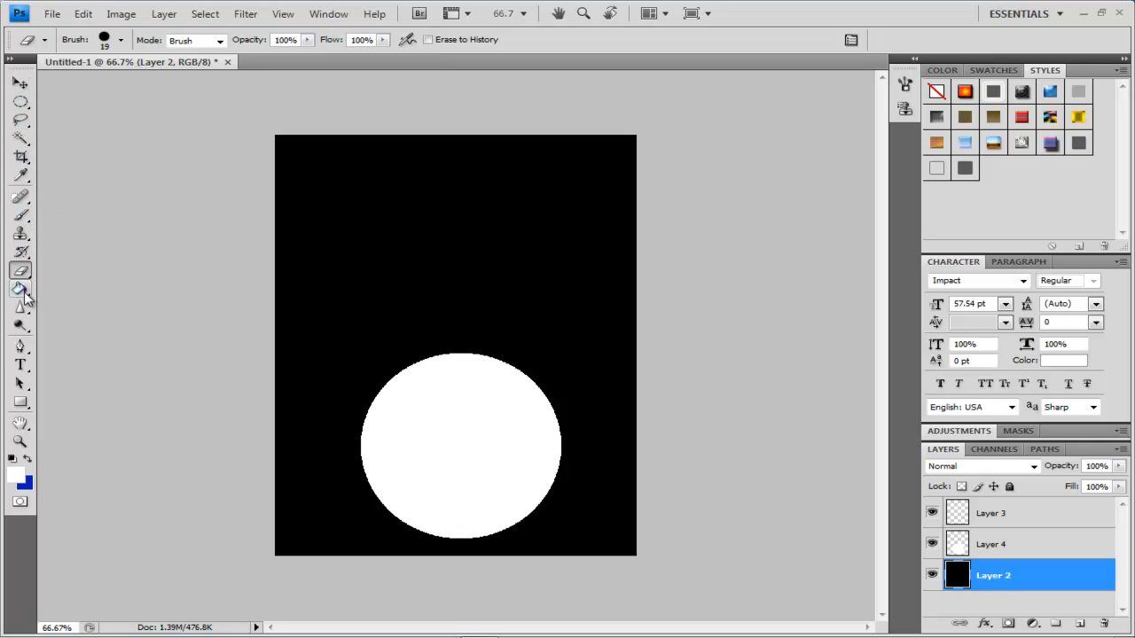
Step: Choose the Horizontal Type tool on Layer 3 and start a text line near the canvas top
click(14, 362)
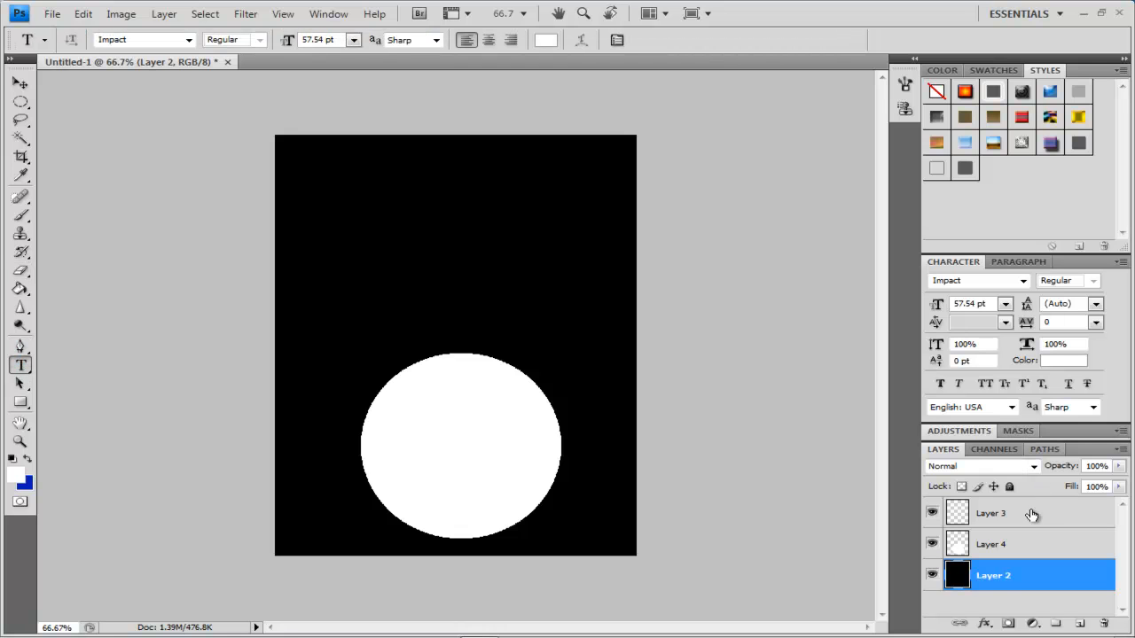
click(1004, 514)
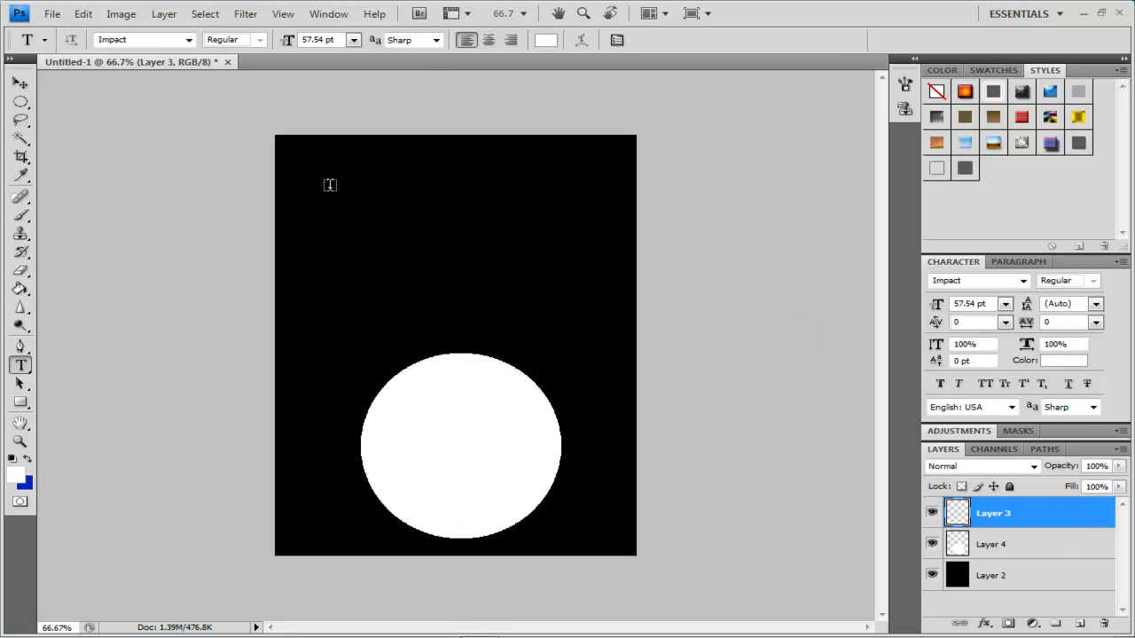
click(329, 184)
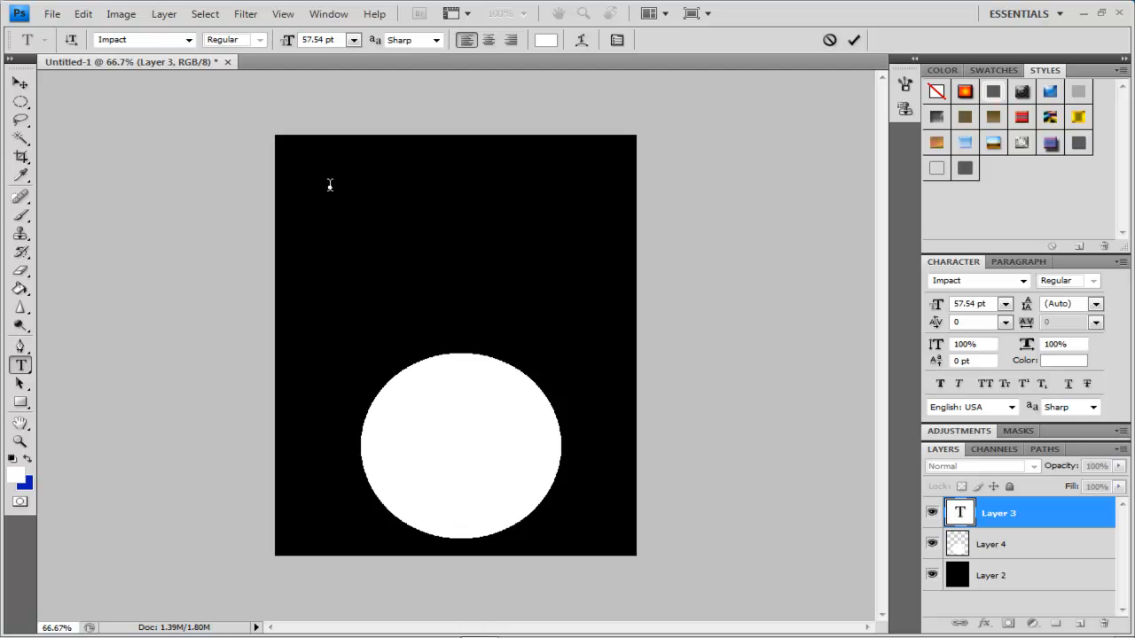
Step: Enter the white title 'MIZCHIF PRODUCTIONS' and commit it as its own type layer
text(MIZ)
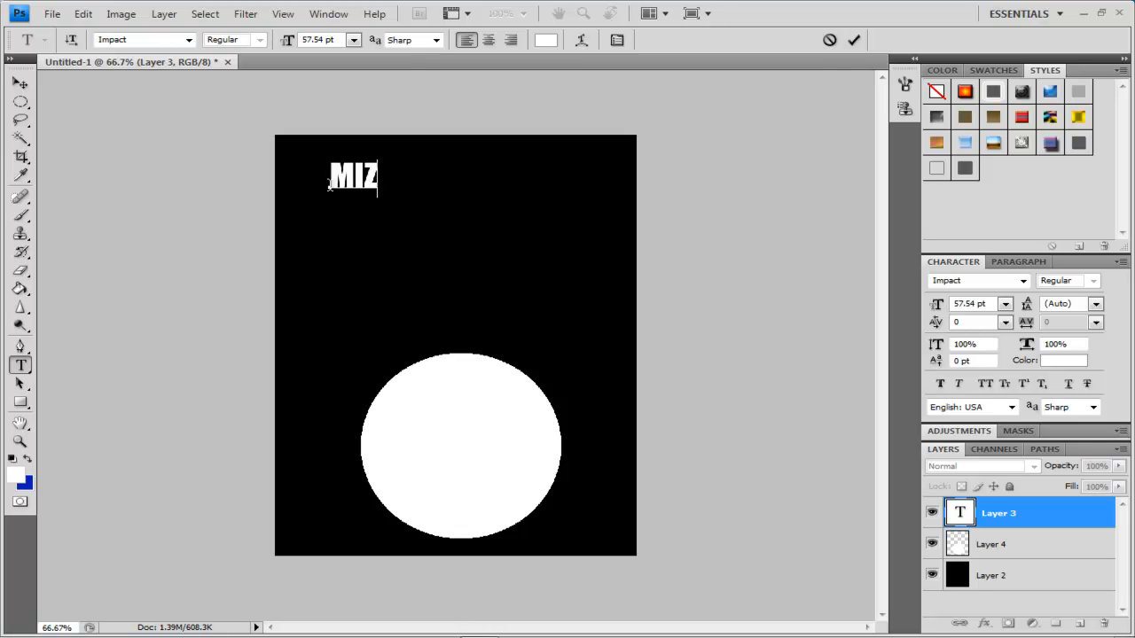
text(CHI)
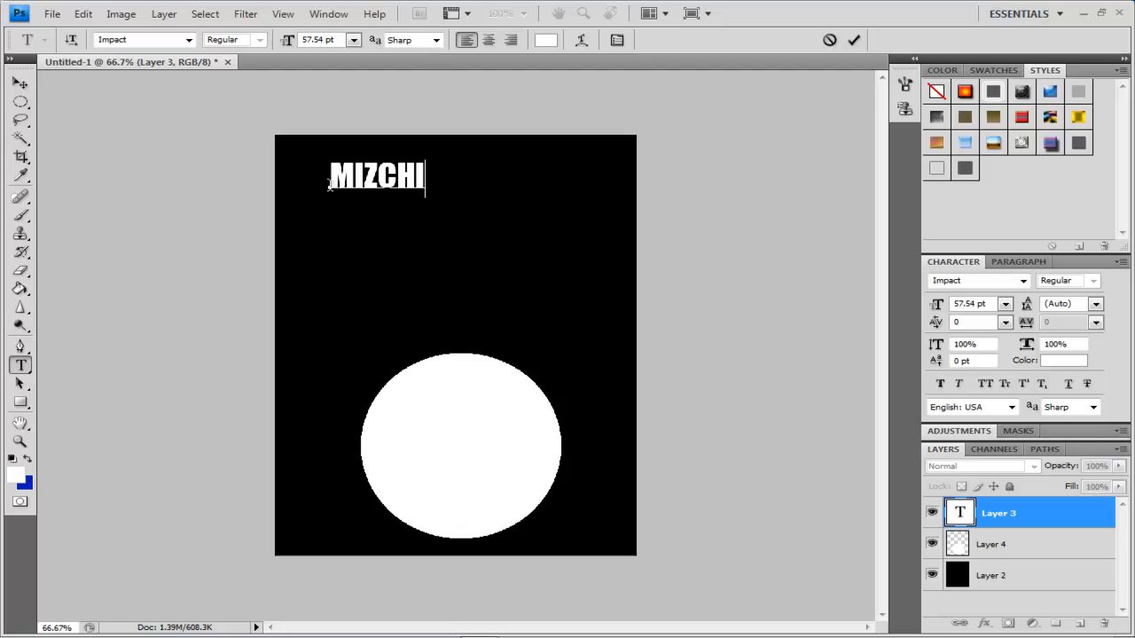
text(F PRODUC)
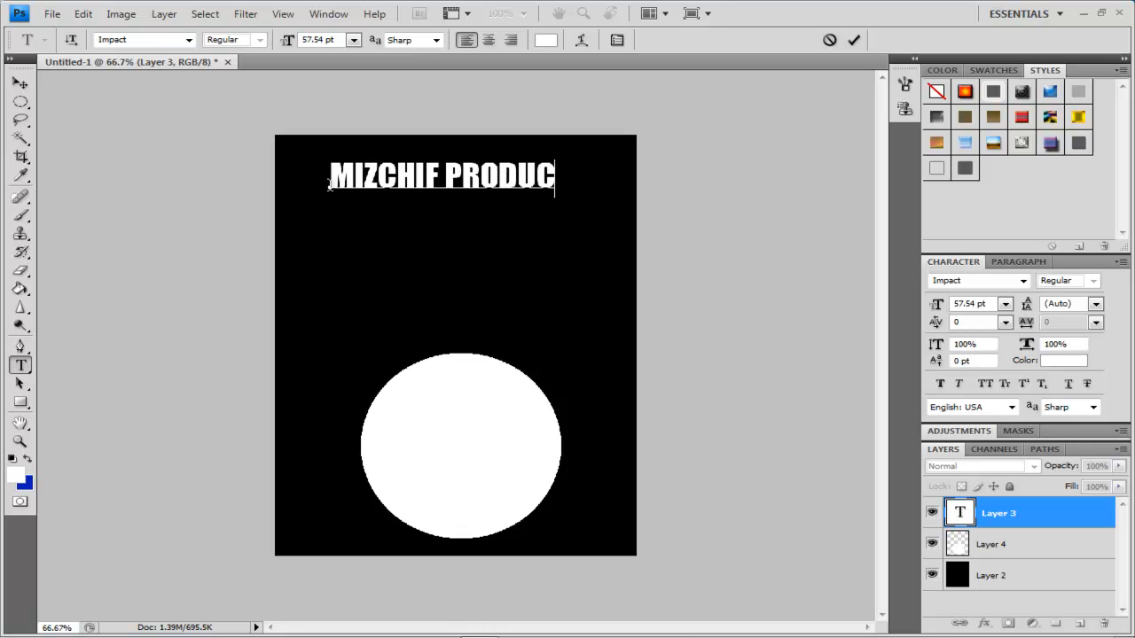
text(TION)
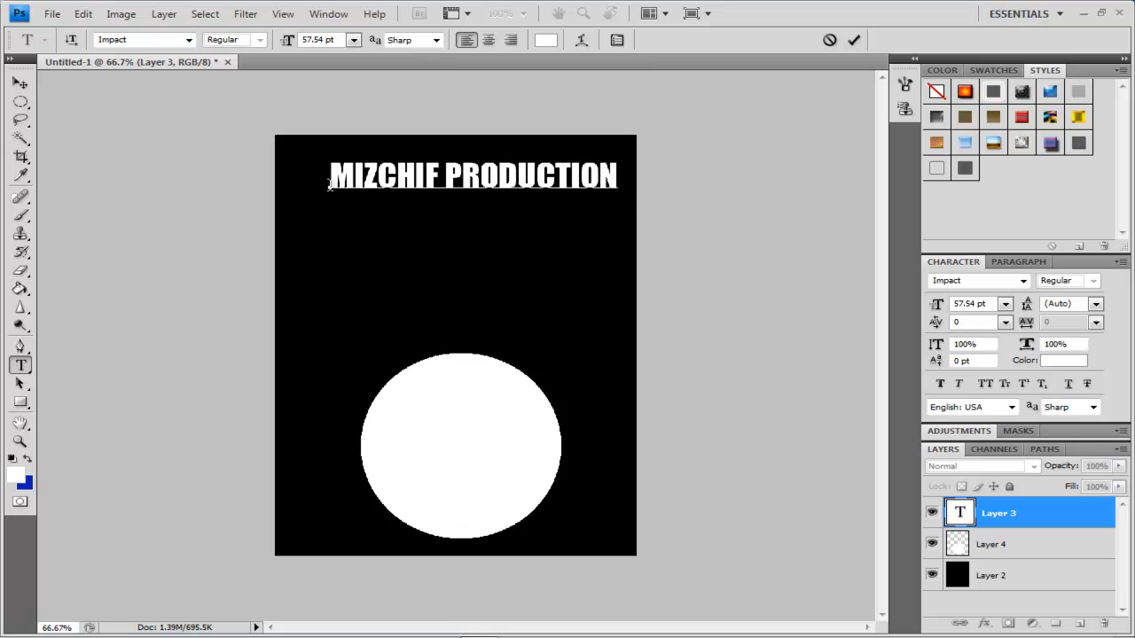
text(S)
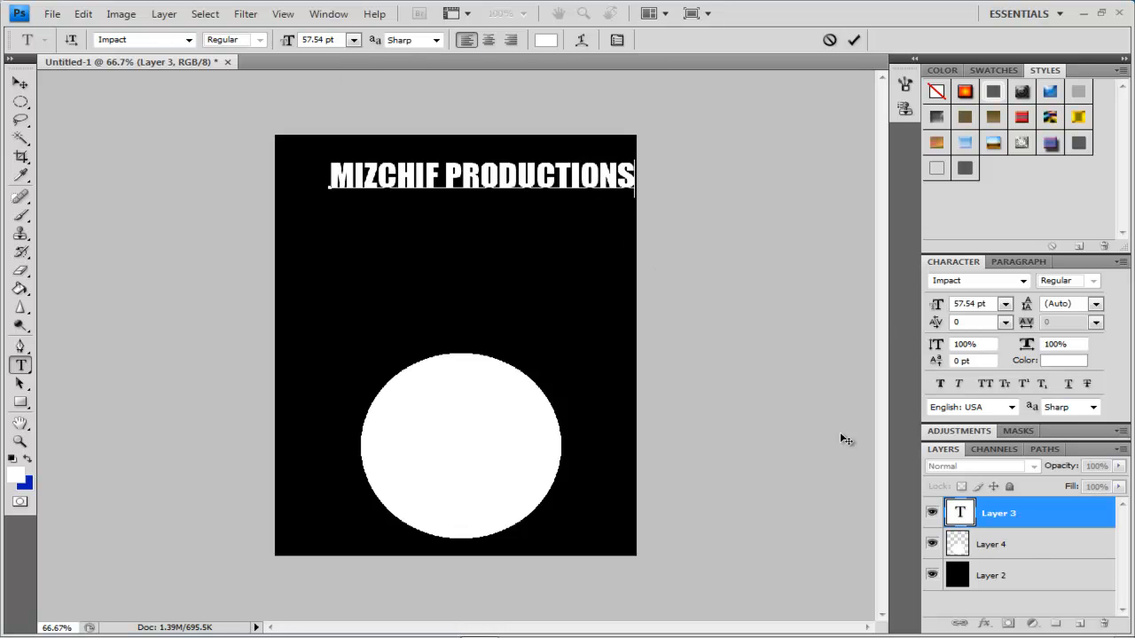
click(1011, 560)
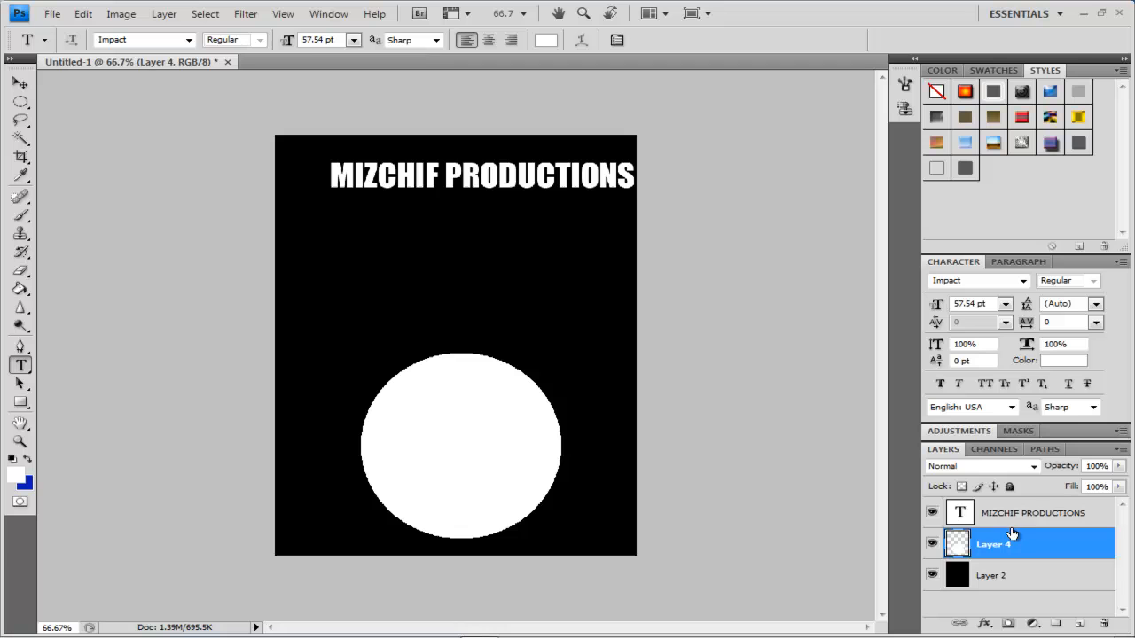
Step: Move the MIZCHIF PRODUCTIONS text layer left until it sits centred across the top
click(1032, 514)
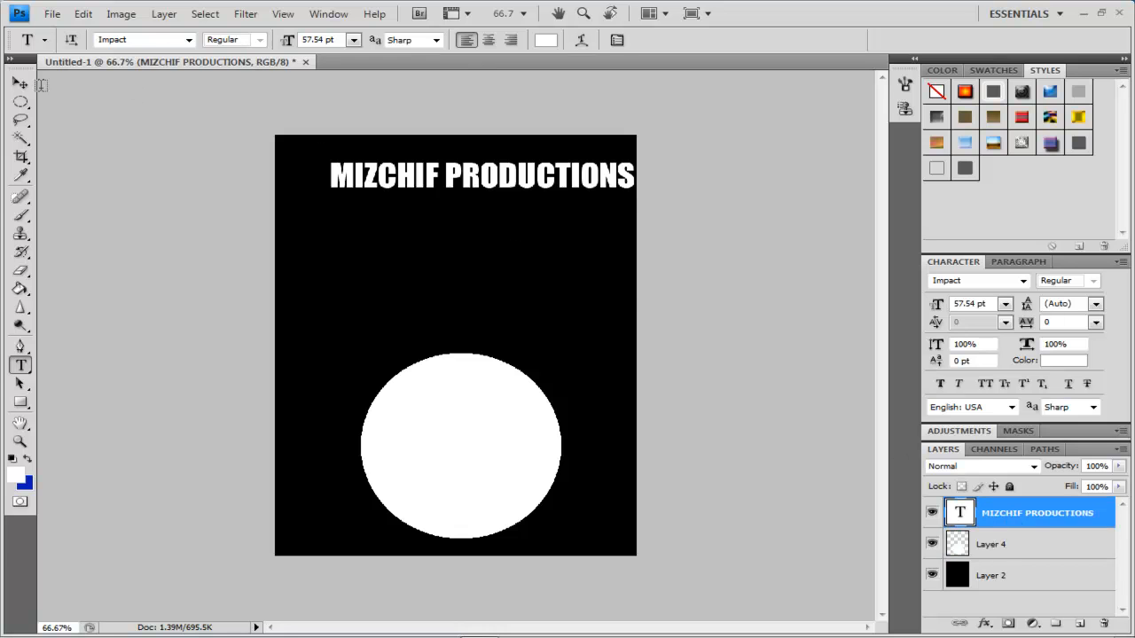
click(11, 84)
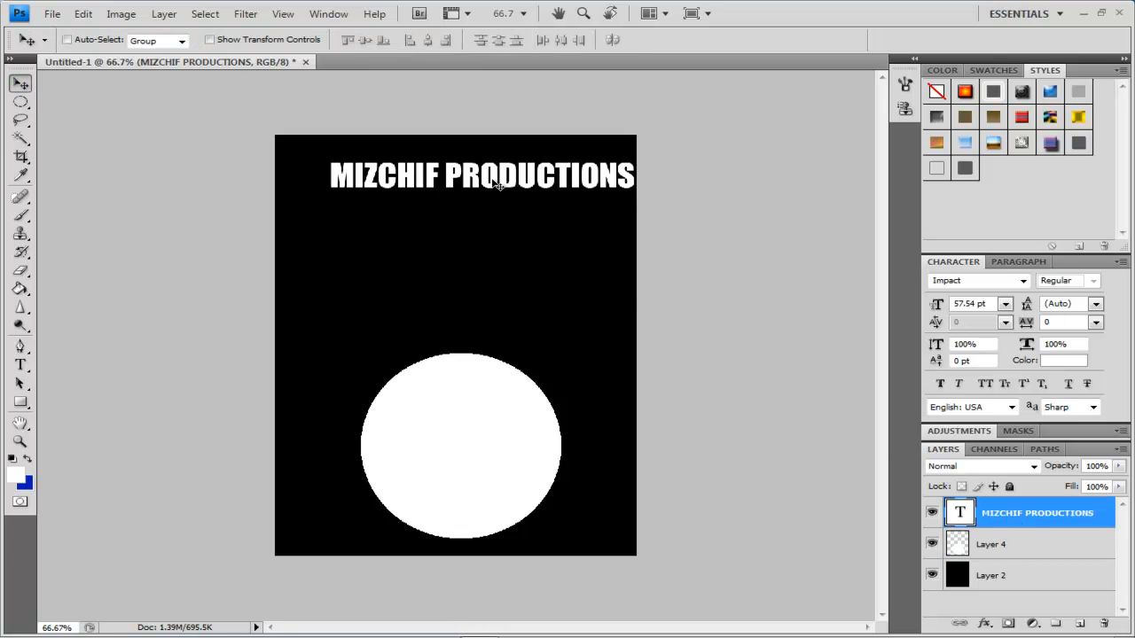
drag(482, 176, 461, 188)
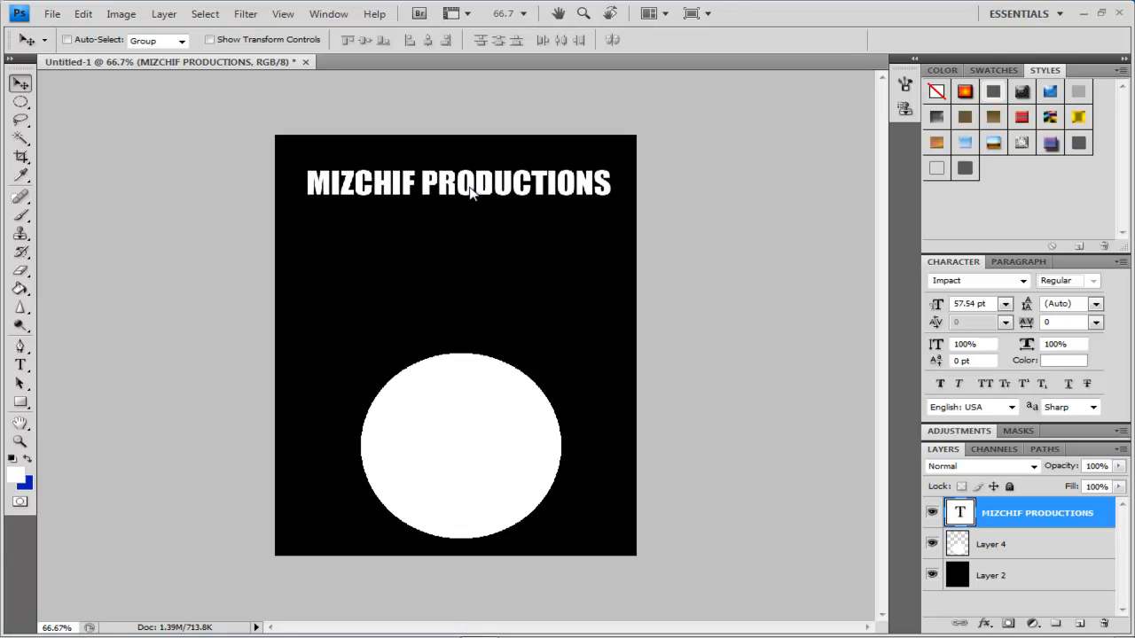
mouse_move(475, 194)
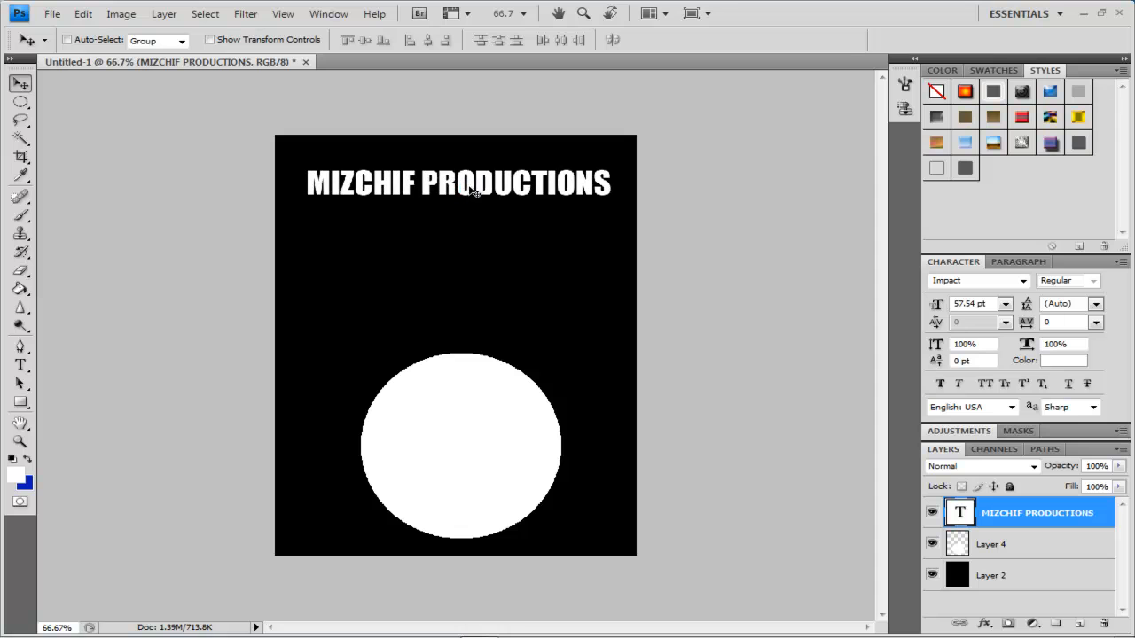
drag(457, 183, 457, 188)
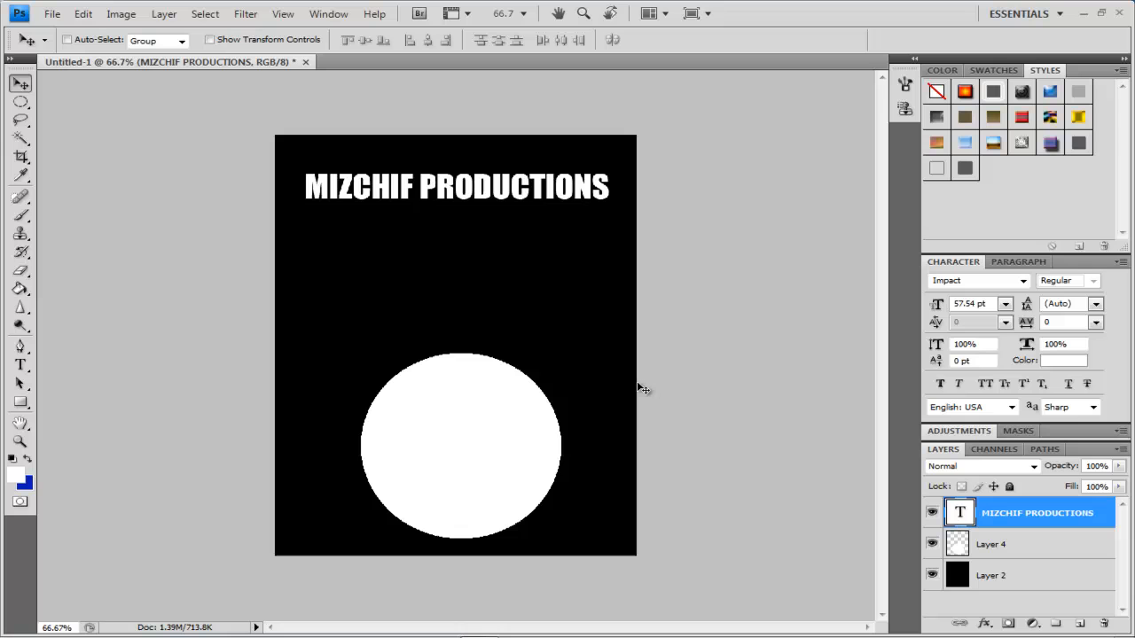
mouse_move(511, 140)
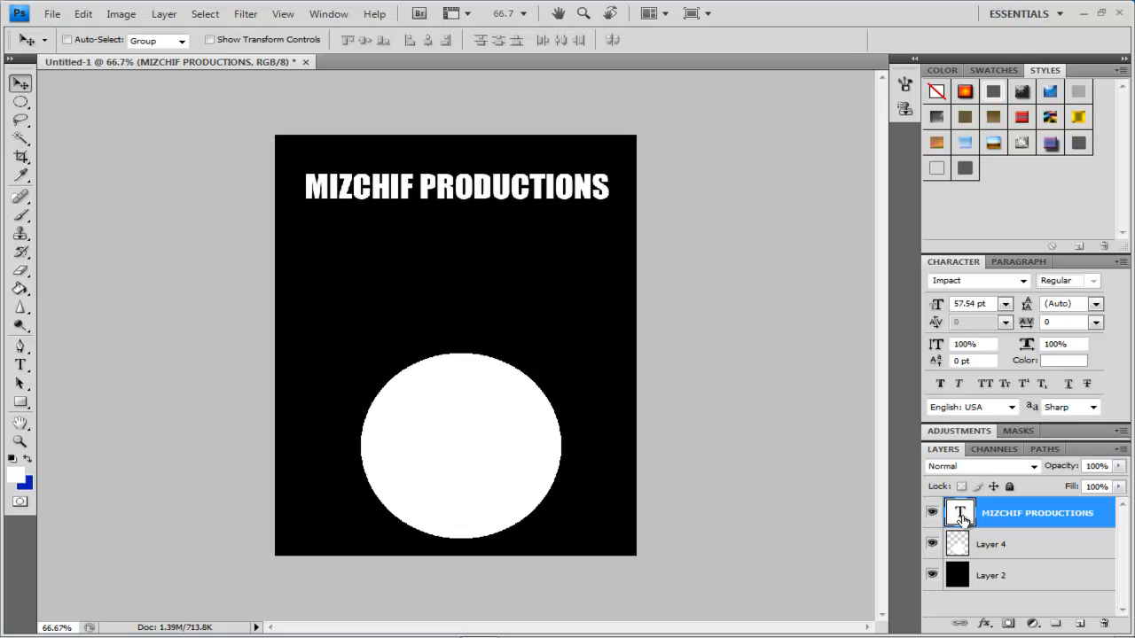
mouse_move(961, 520)
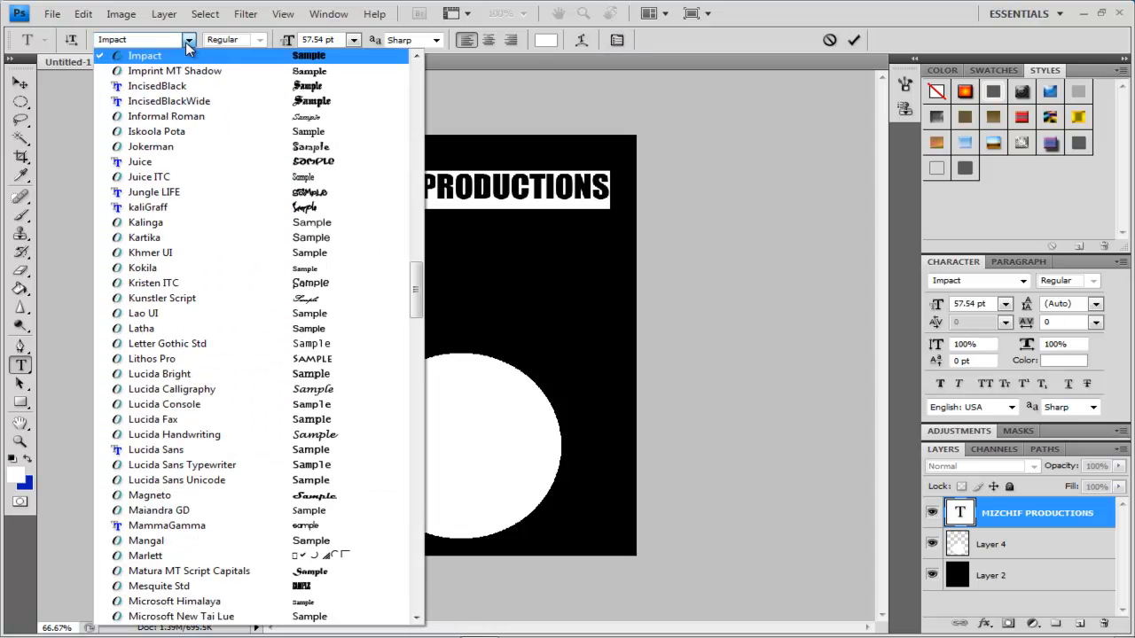
Step: Apply the Iskoola Pota typeface to 'MIZCHIF PRODUCTIONS' and pick green for its colour
click(156, 131)
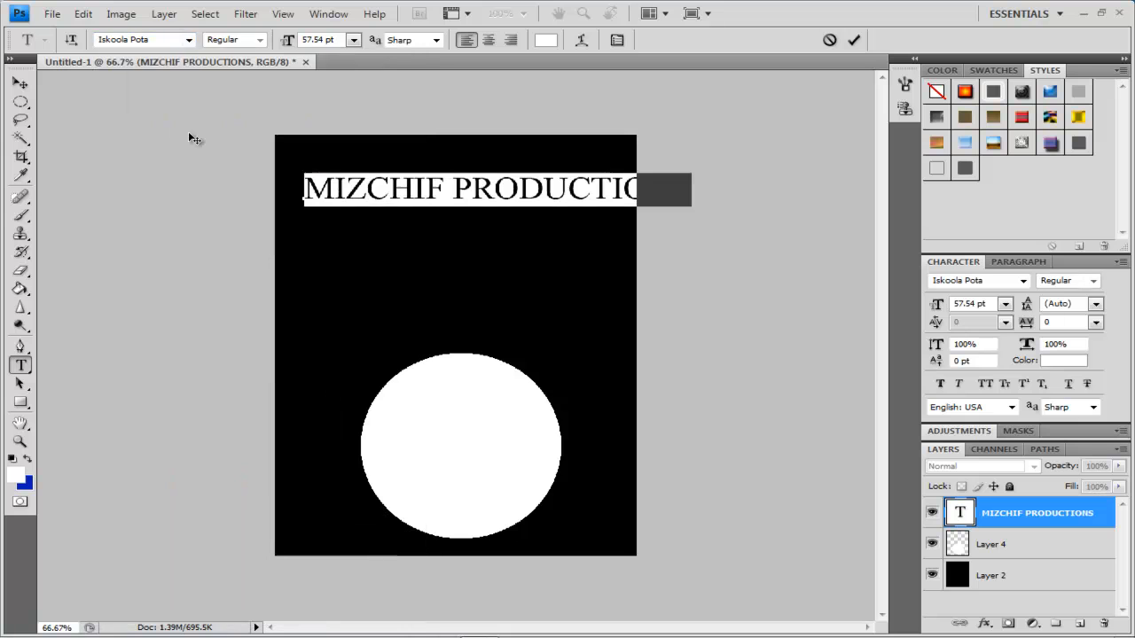
mouse_move(1102, 553)
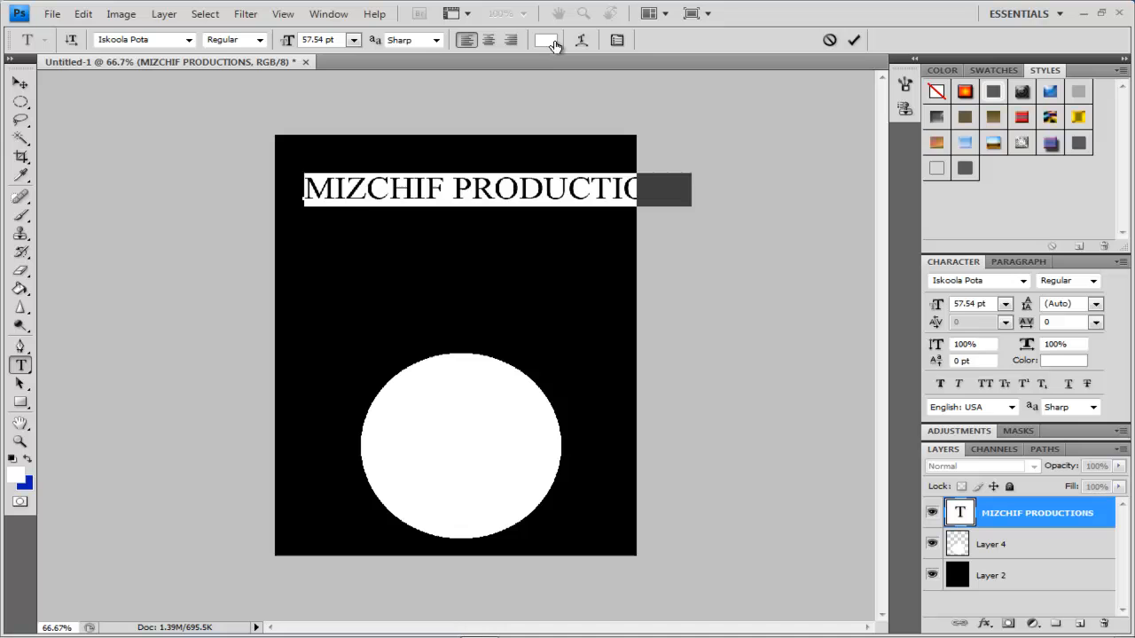
click(543, 39)
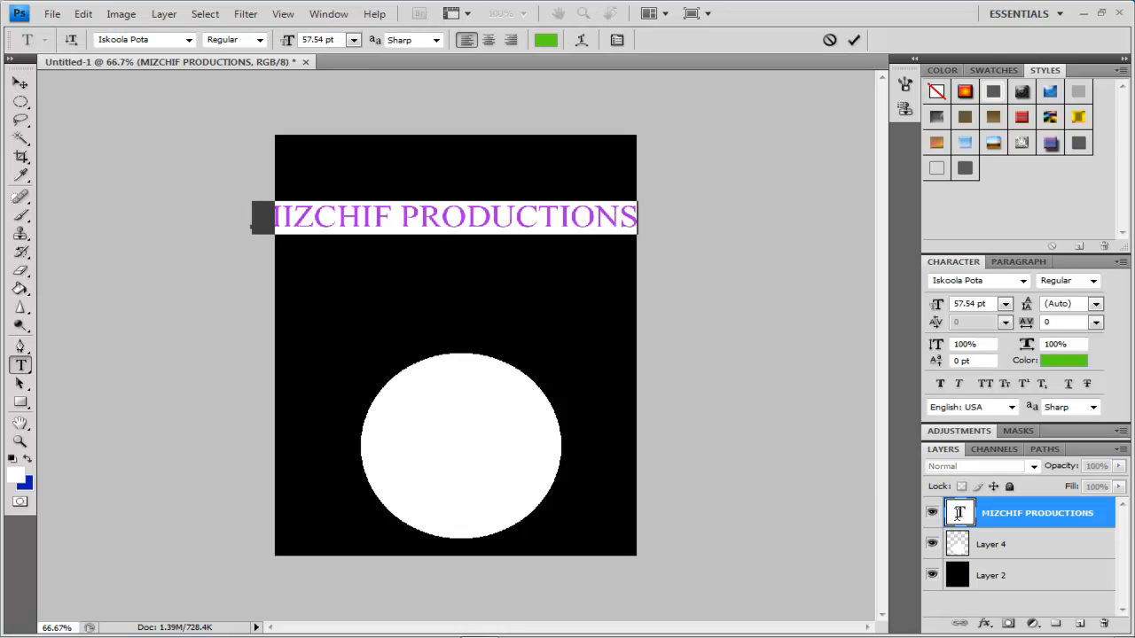
Step: Resize the green title to 48.54 pt and drag it to the centre of the canvas top
click(353, 39)
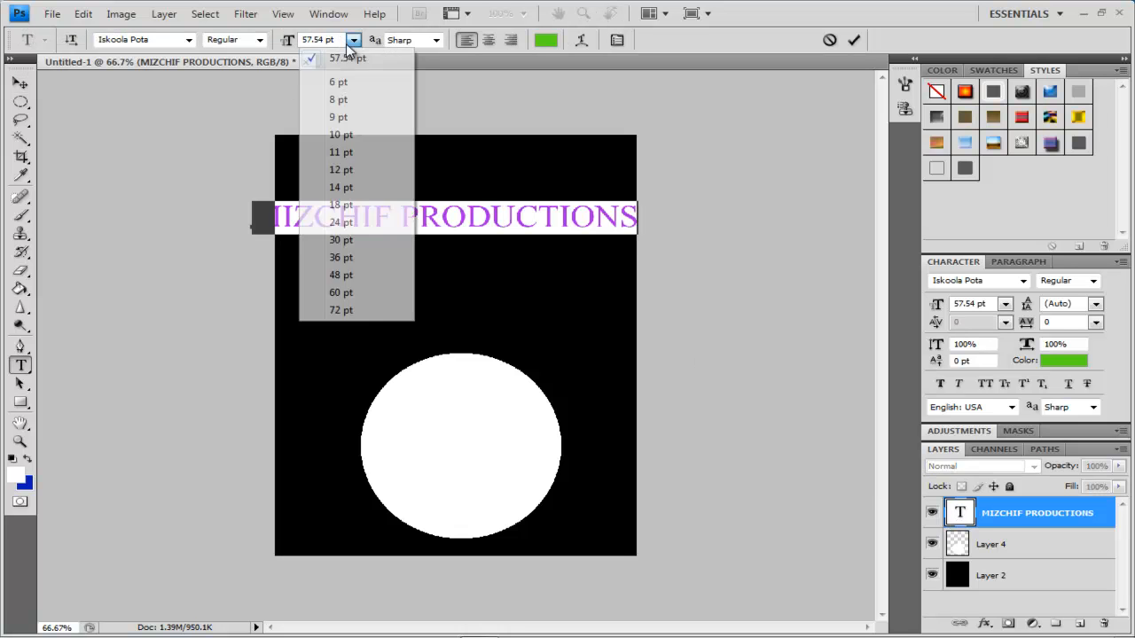
mouse_move(351, 188)
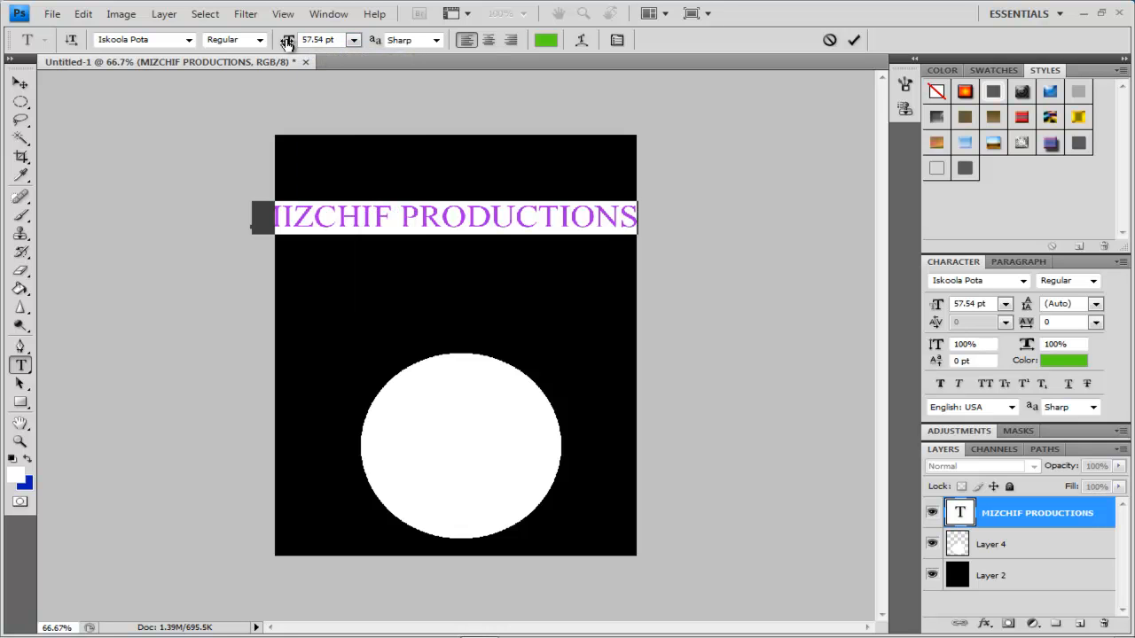
mouse_move(285, 39)
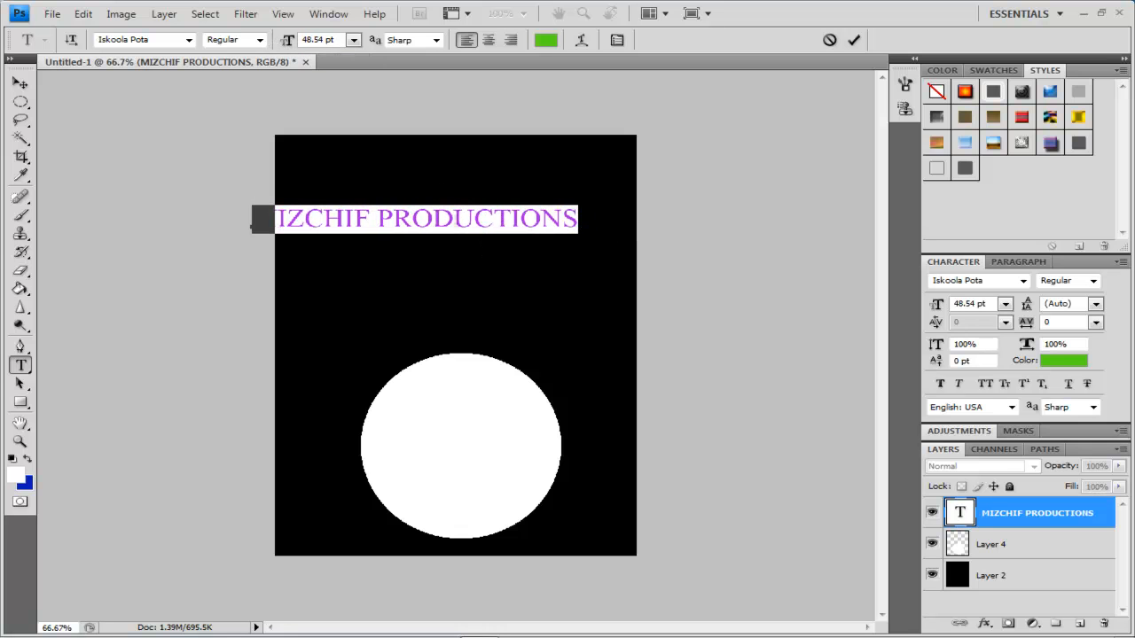
click(15, 85)
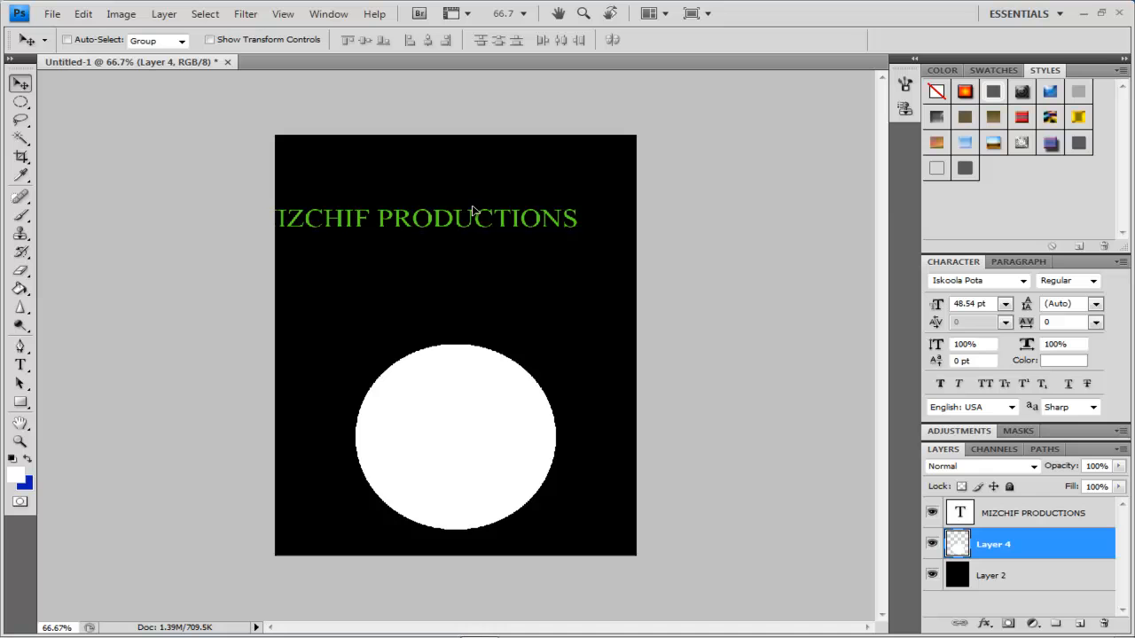
click(1031, 525)
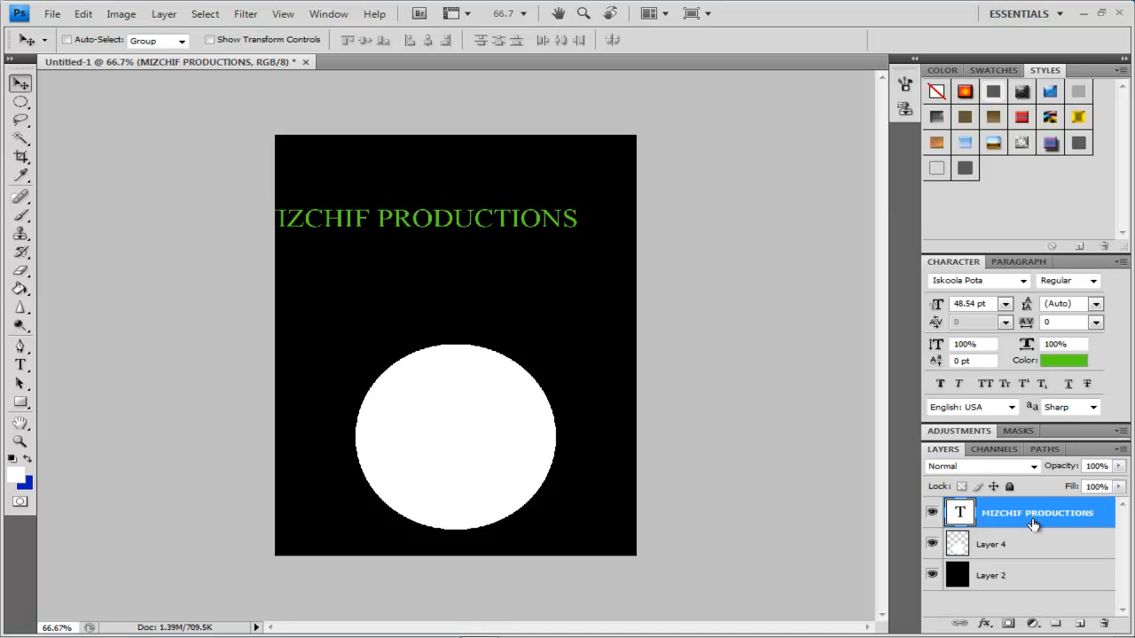
drag(425, 216, 455, 209)
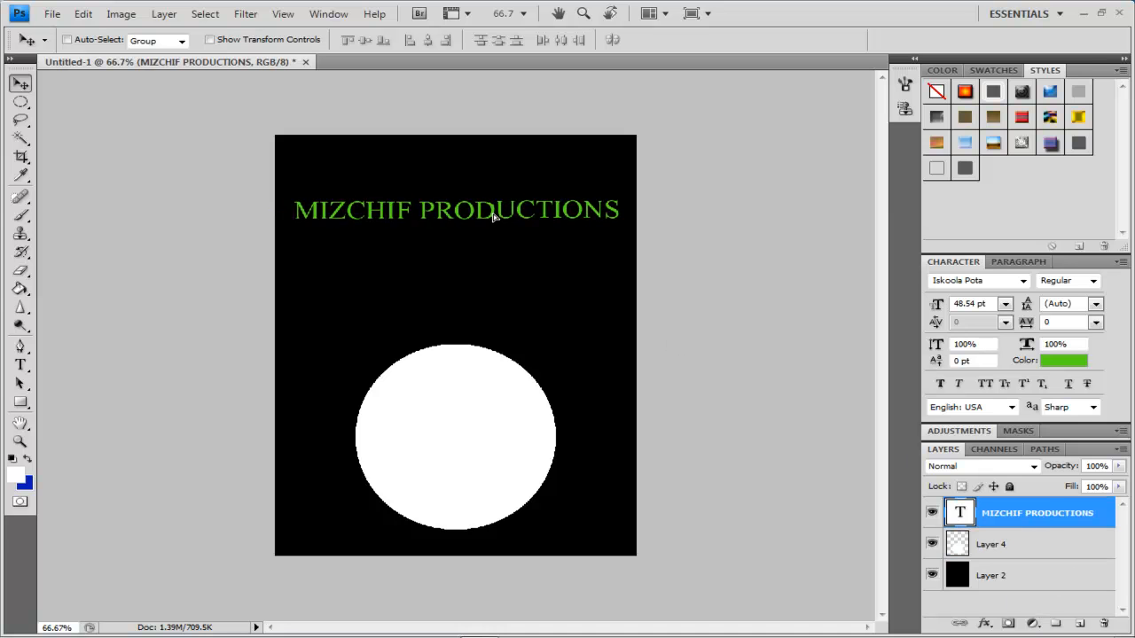